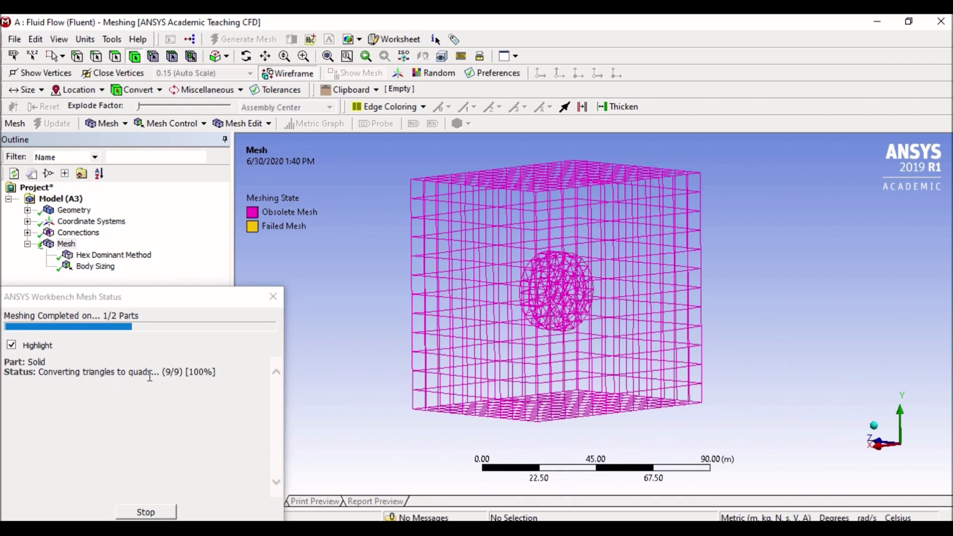
{"action": "mouse_move", "coordinate": [207, 384]}
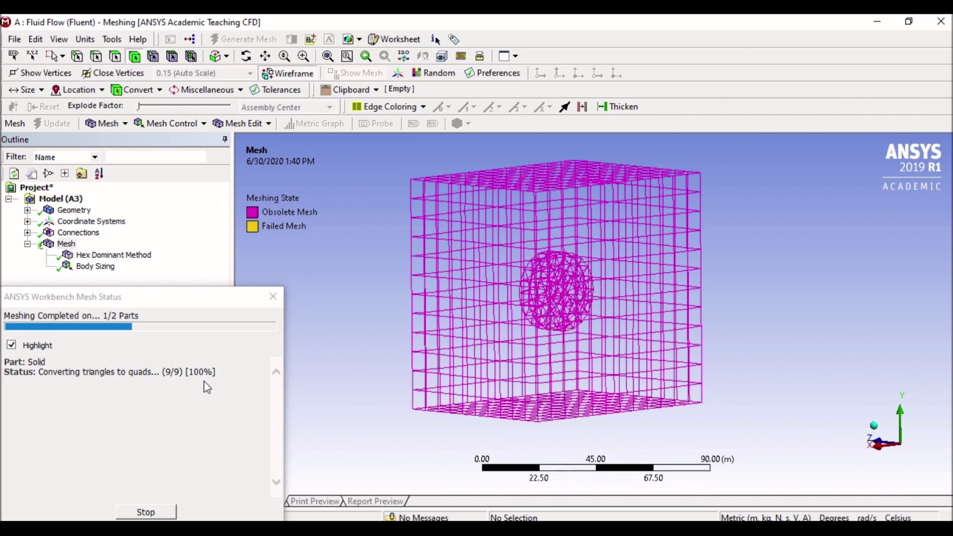
{"action": "mouse_move", "coordinate": [227, 304]}
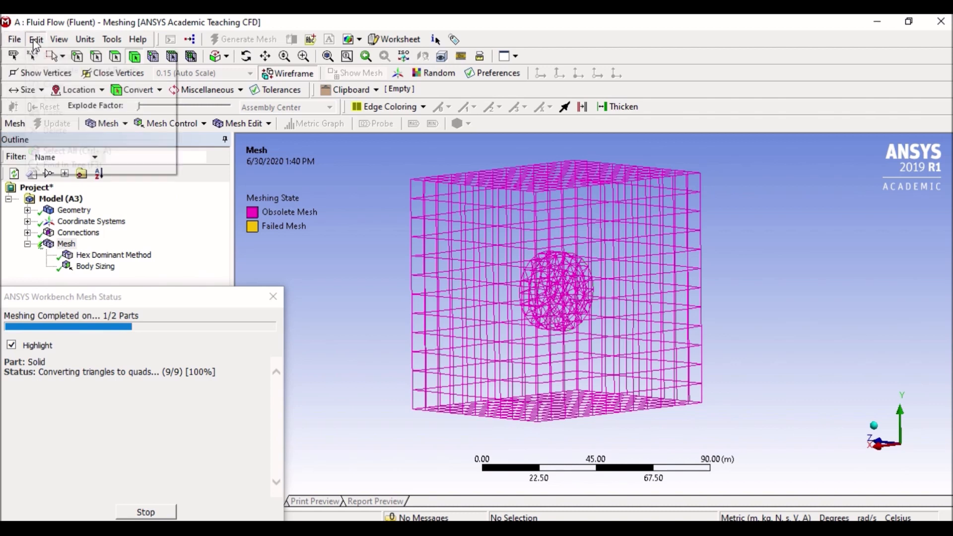
Step: Browse the Edit menu, then turn off Wireframe and pick Shaded Exterior display
{"action": "left_click", "coordinate": [35, 39]}
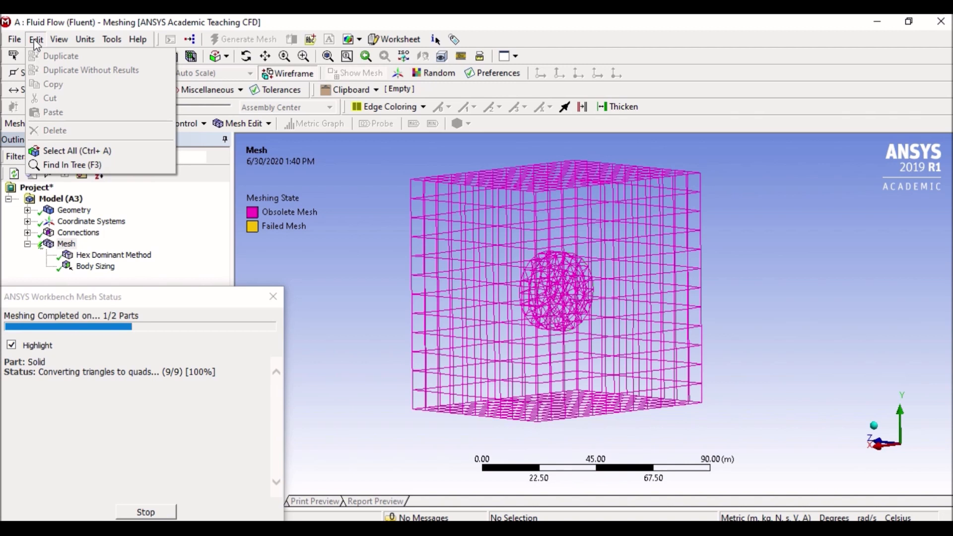
{"action": "mouse_move", "coordinate": [53, 84]}
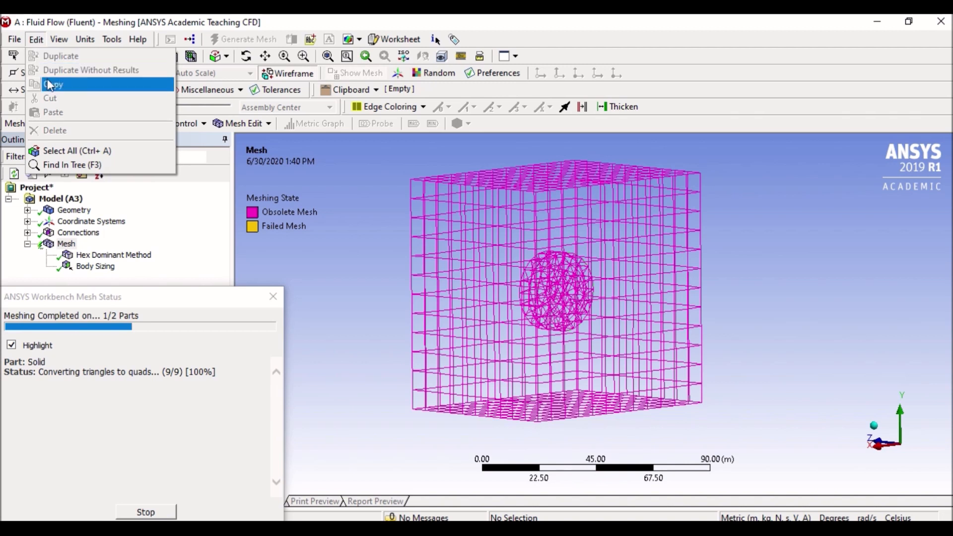
{"action": "mouse_move", "coordinate": [56, 98]}
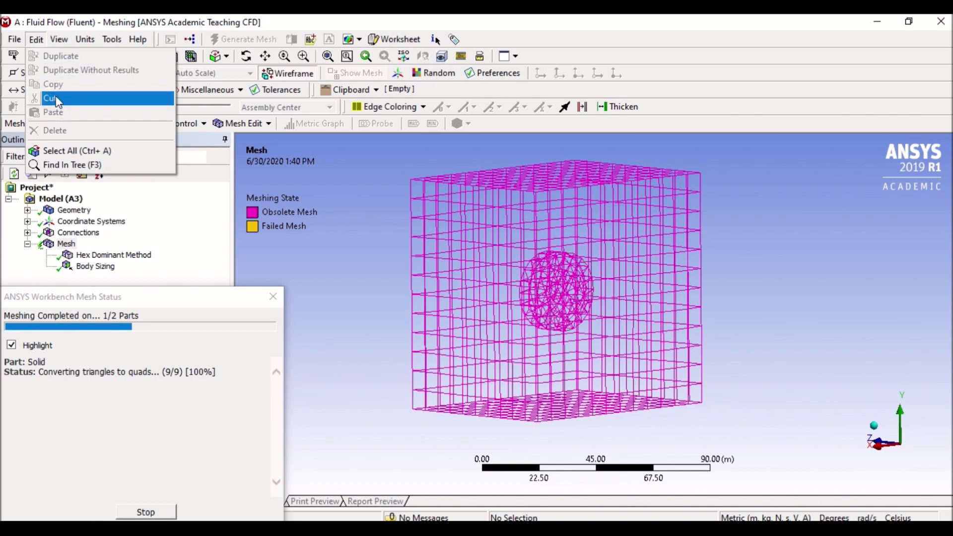
{"action": "left_click", "coordinate": [59, 38]}
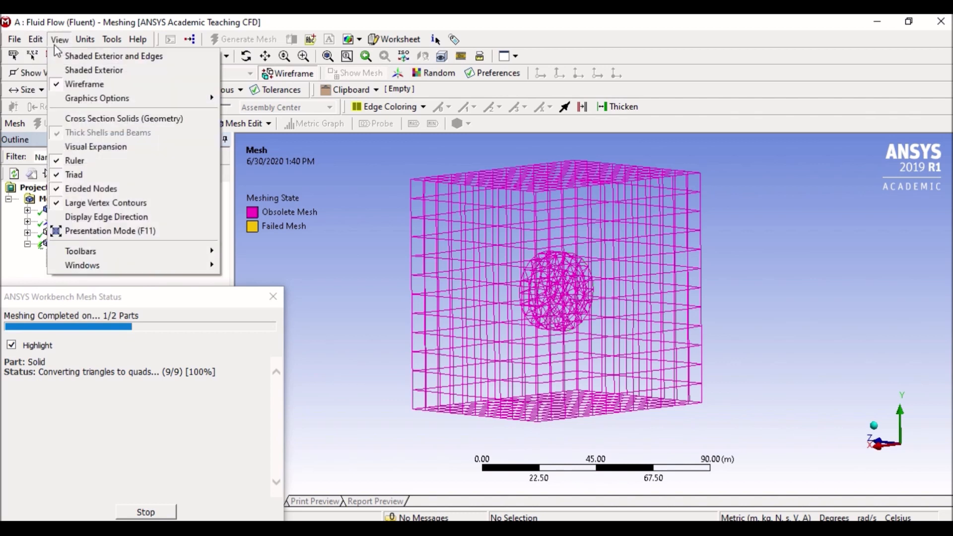
{"action": "mouse_move", "coordinate": [94, 70]}
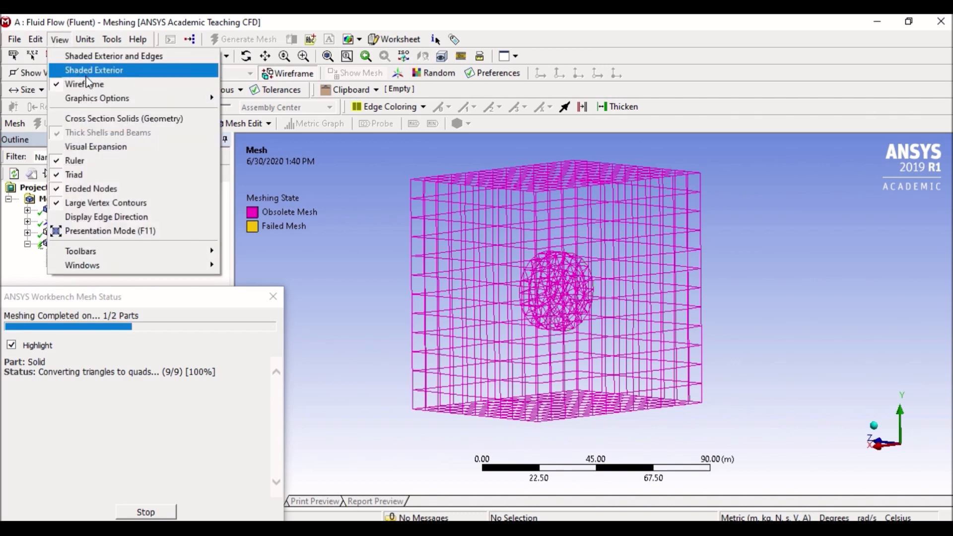
{"action": "mouse_move", "coordinate": [84, 84]}
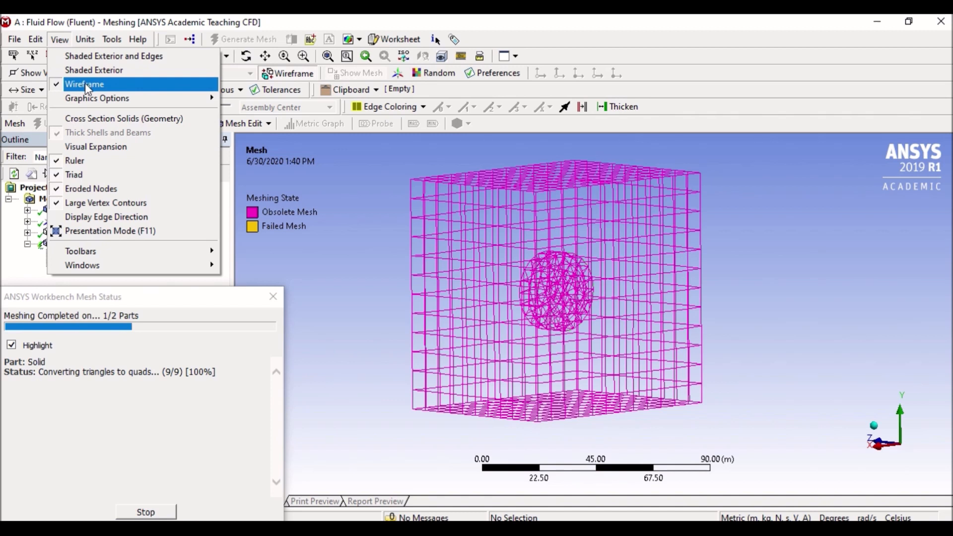
{"action": "left_click", "coordinate": [84, 84]}
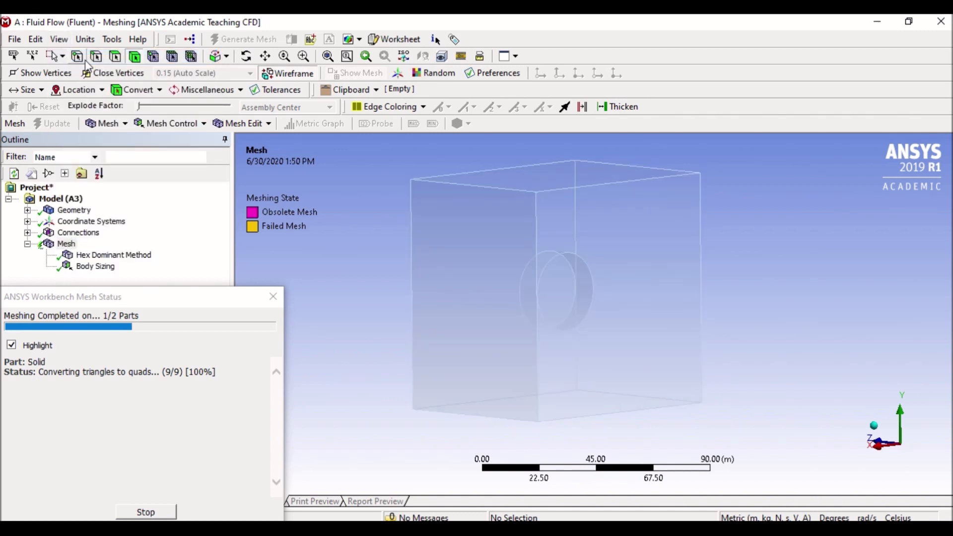
{"action": "left_click", "coordinate": [58, 39]}
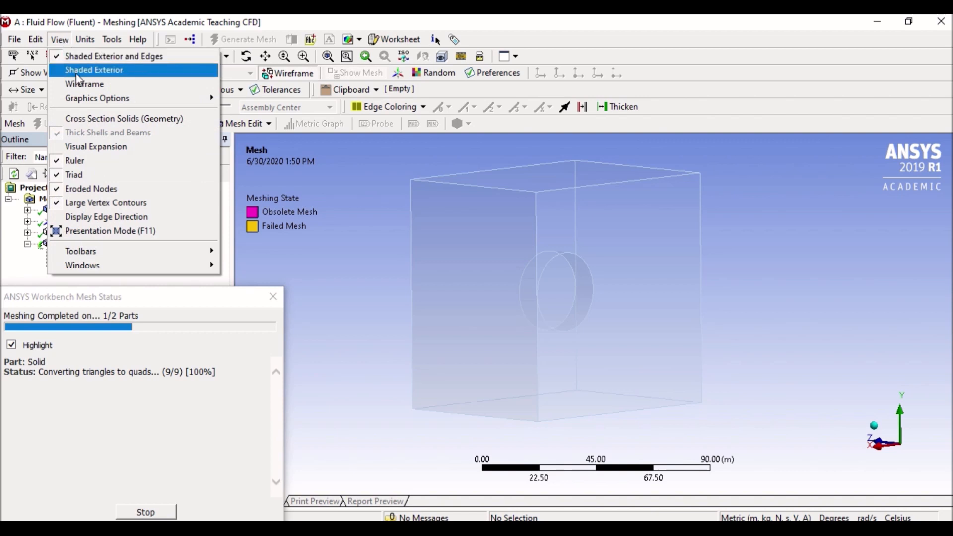
{"action": "left_click", "coordinate": [84, 84]}
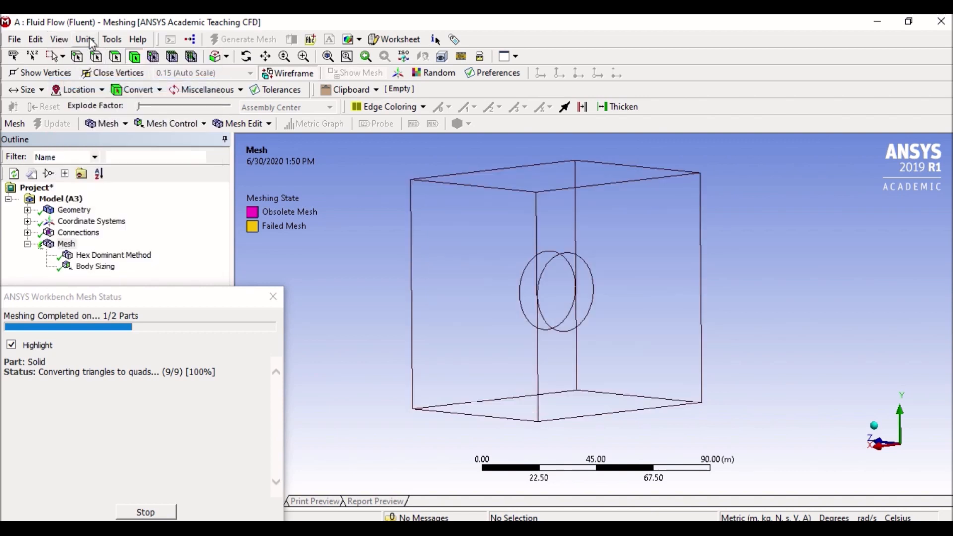
Step: Browse the Units menu and the following menus through Tools
{"action": "left_click", "coordinate": [85, 38]}
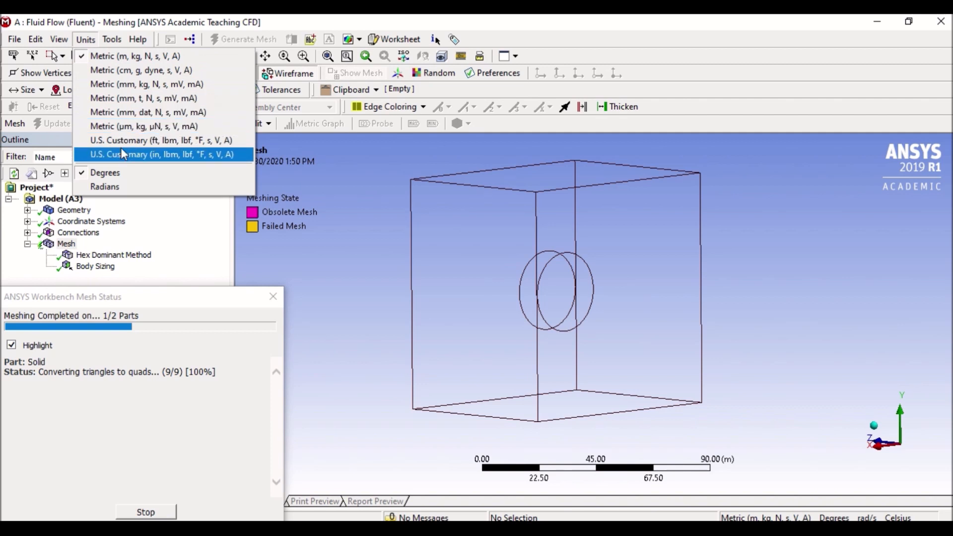
{"action": "mouse_move", "coordinate": [105, 187]}
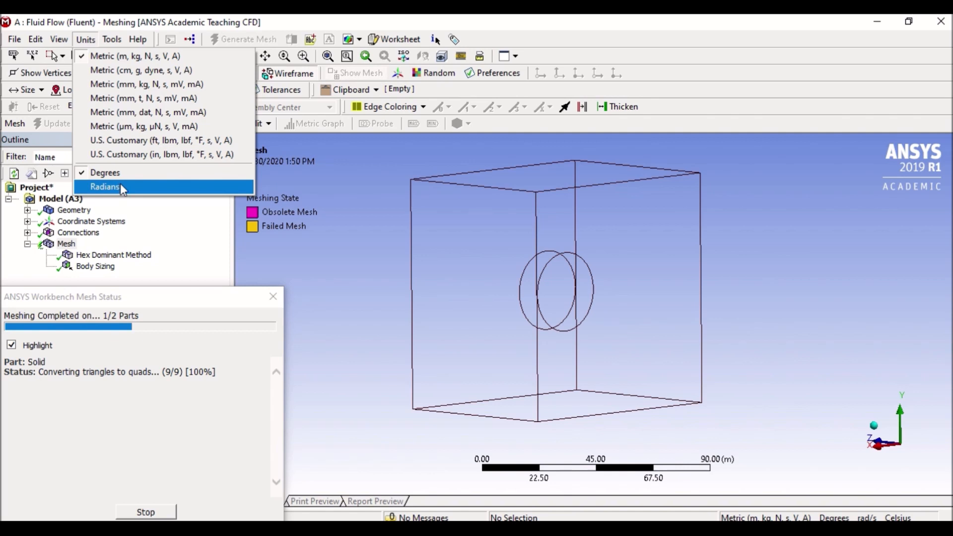
{"action": "mouse_move", "coordinate": [141, 192]}
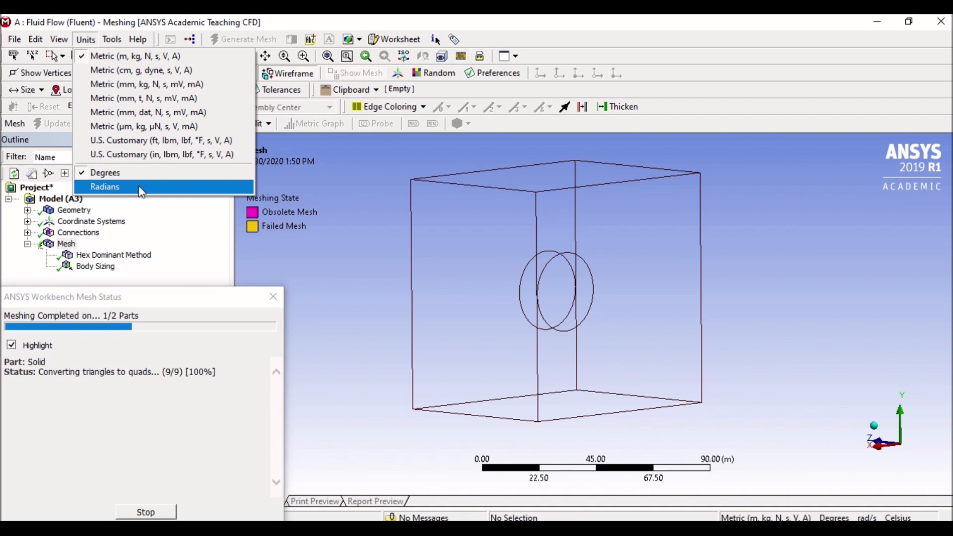
{"action": "left_click", "coordinate": [112, 39]}
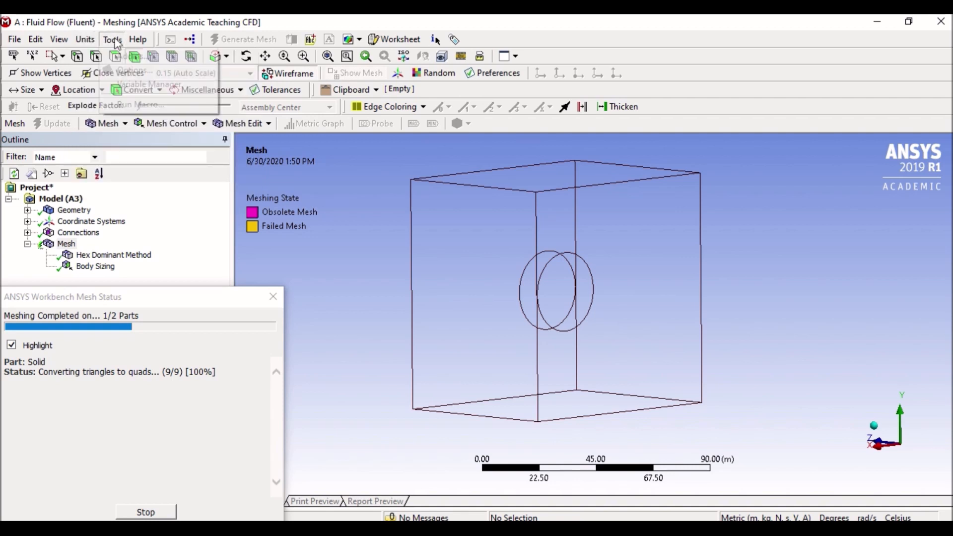
{"action": "left_click", "coordinate": [138, 39]}
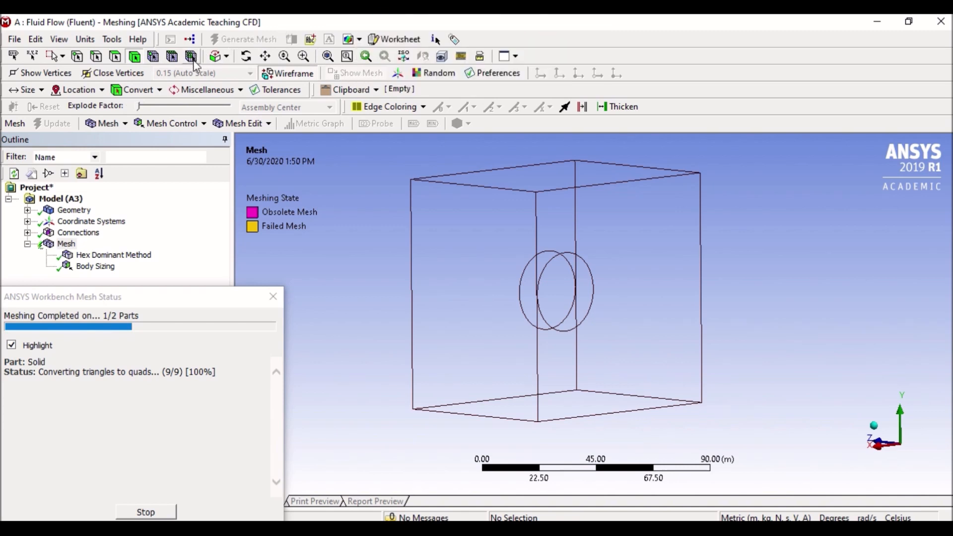
{"action": "mouse_move", "coordinate": [170, 56]}
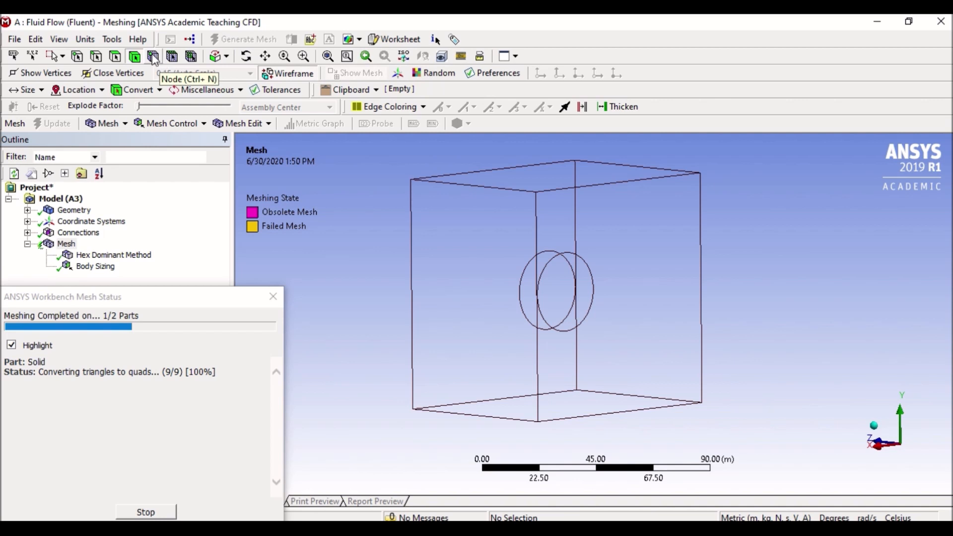
{"action": "mouse_move", "coordinate": [174, 56]}
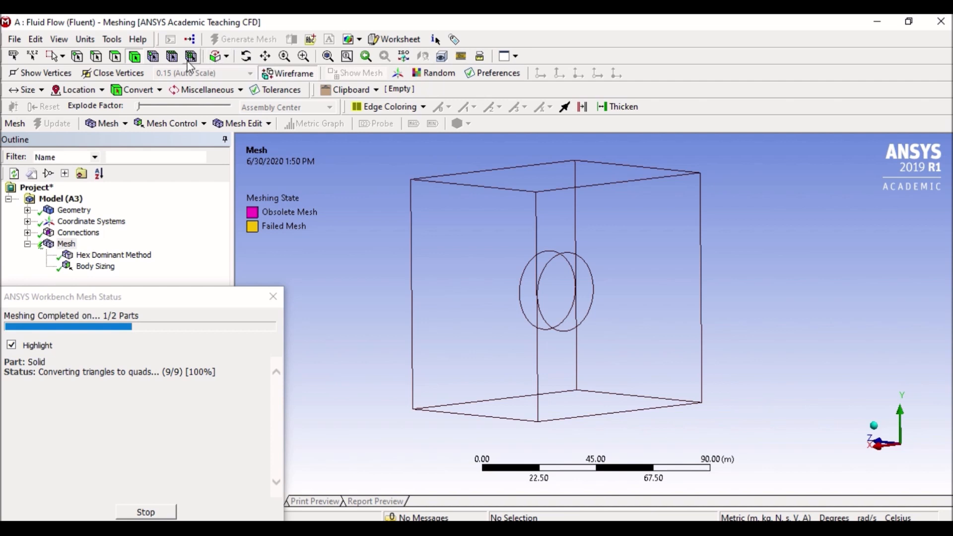
{"action": "mouse_move", "coordinate": [172, 56]}
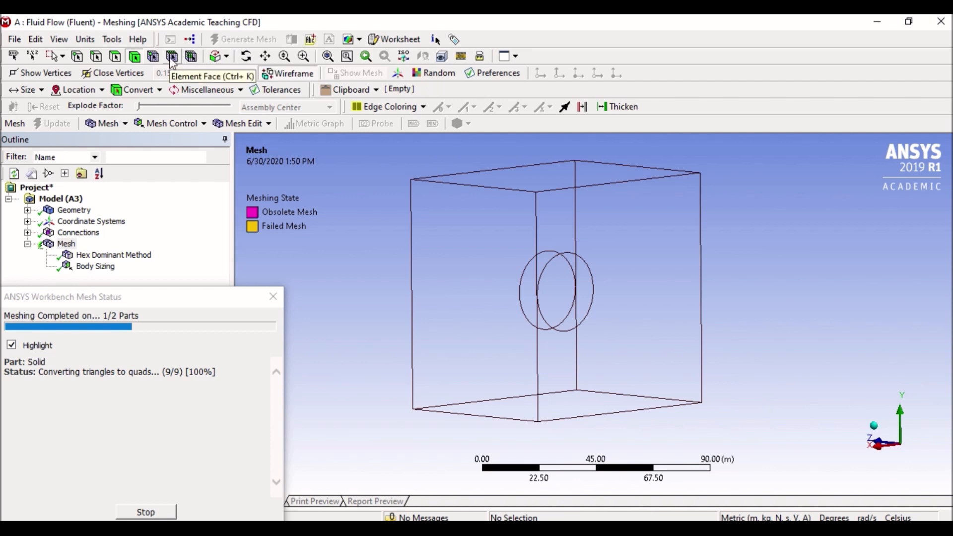
{"action": "mouse_move", "coordinate": [134, 56]}
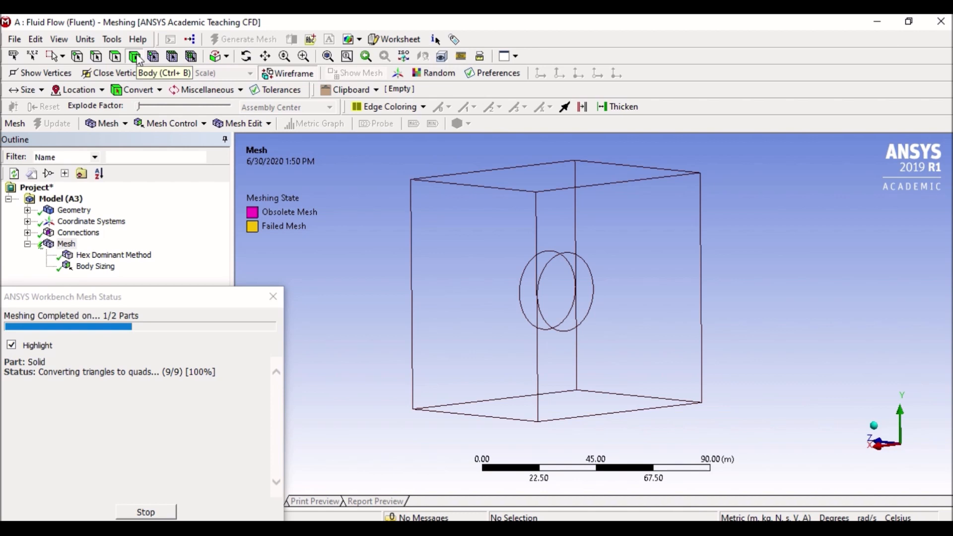
{"action": "mouse_move", "coordinate": [252, 80]}
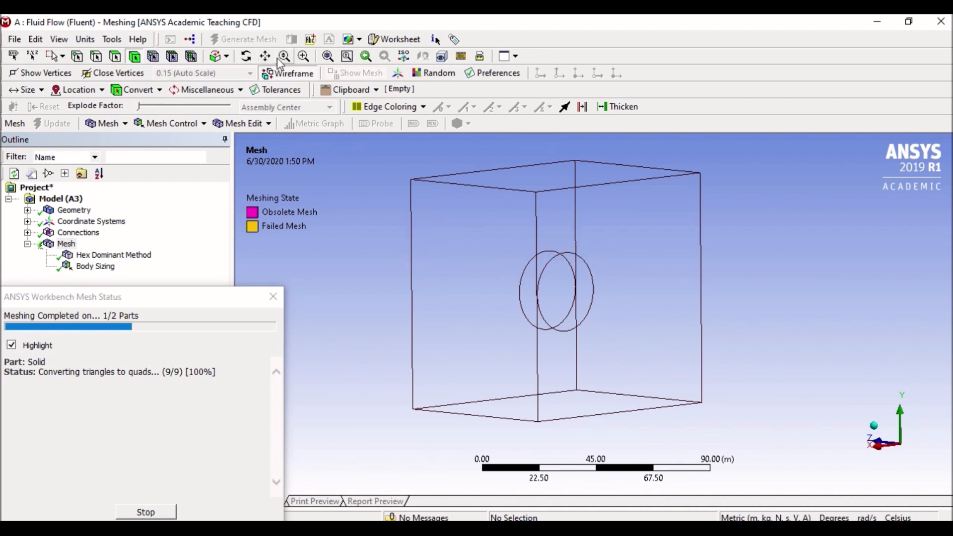
{"action": "mouse_move", "coordinate": [265, 56]}
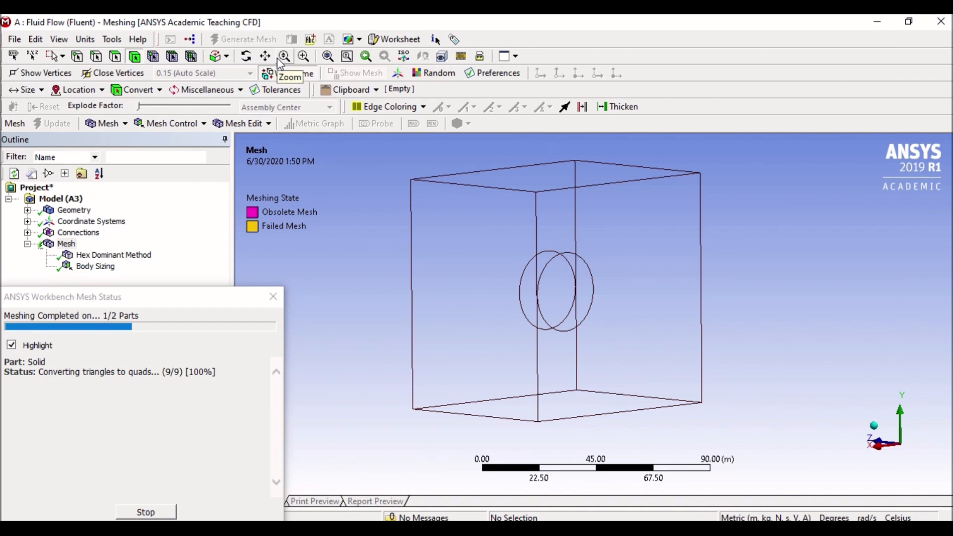
{"action": "mouse_move", "coordinate": [312, 93]}
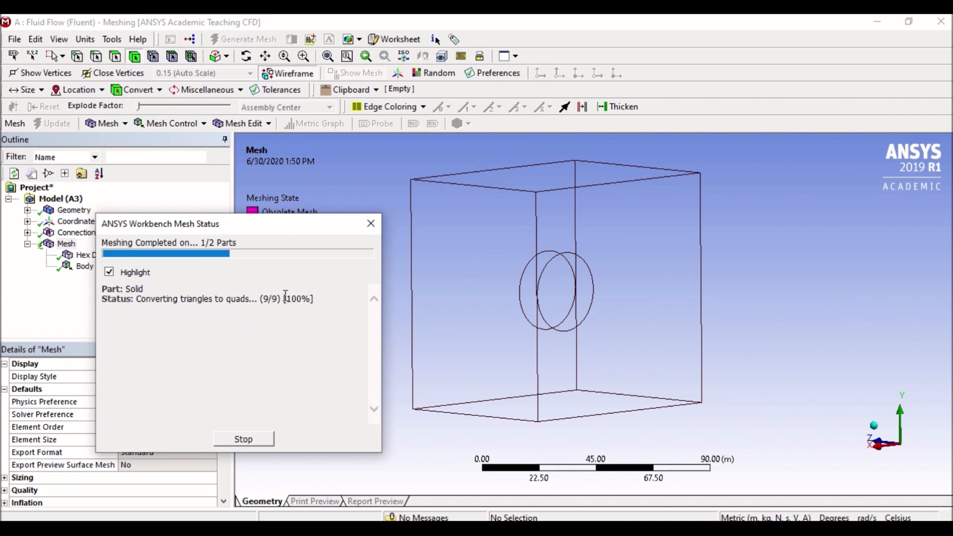
{"action": "mouse_move", "coordinate": [238, 444]}
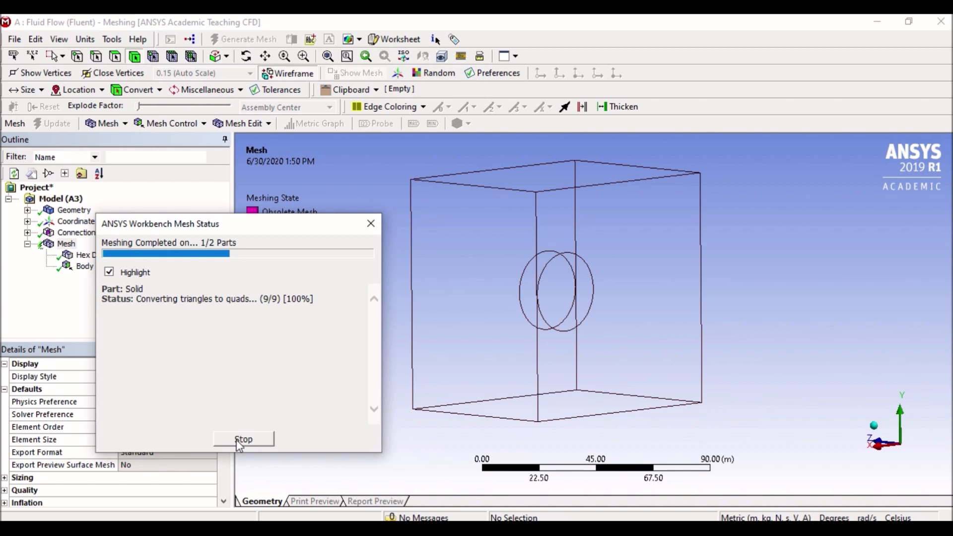
{"action": "mouse_move", "coordinate": [554, 419]}
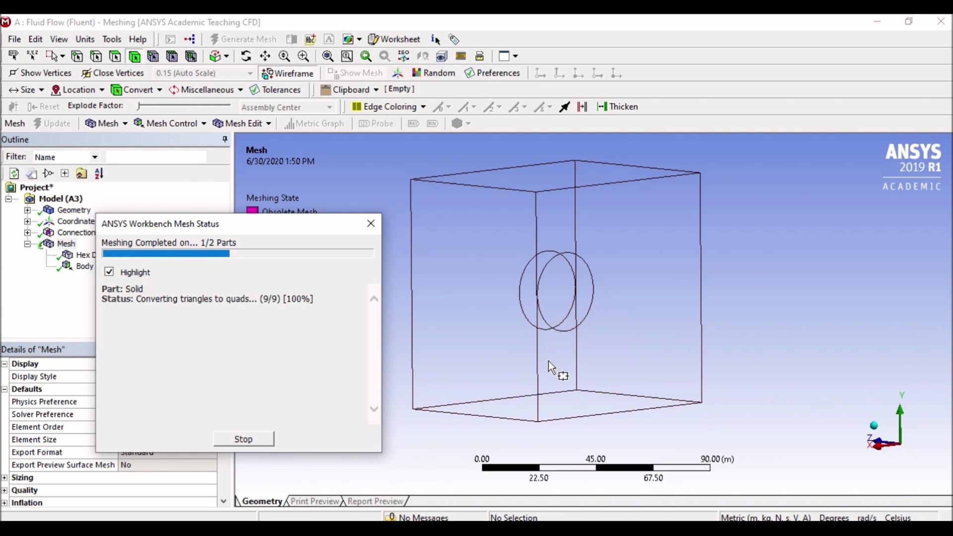
{"action": "mouse_move", "coordinate": [587, 370]}
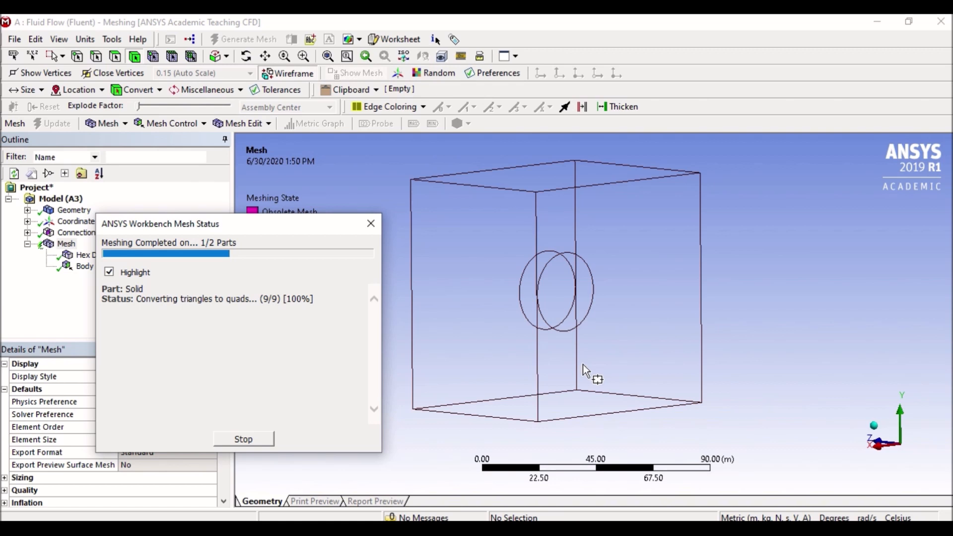
{"action": "mouse_move", "coordinate": [573, 382]}
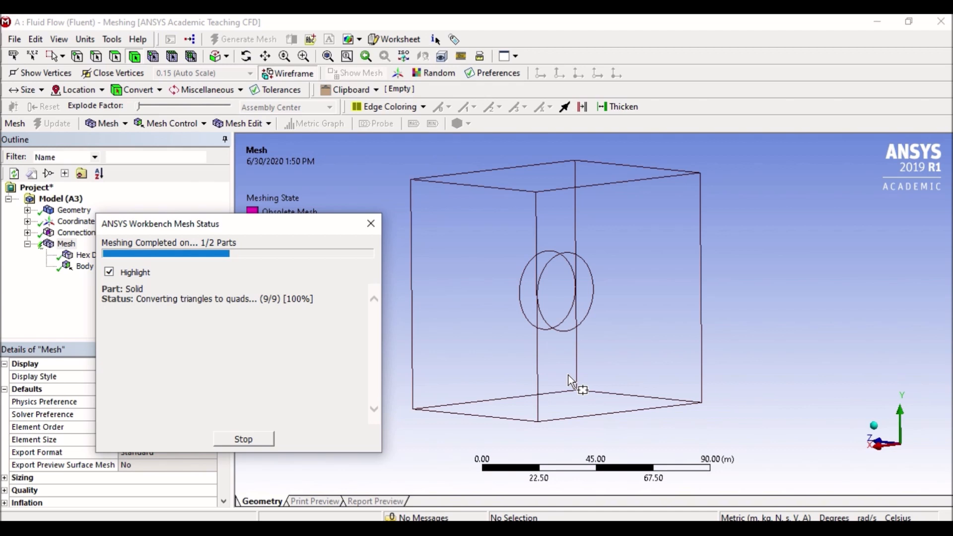
{"action": "mouse_move", "coordinate": [266, 357]}
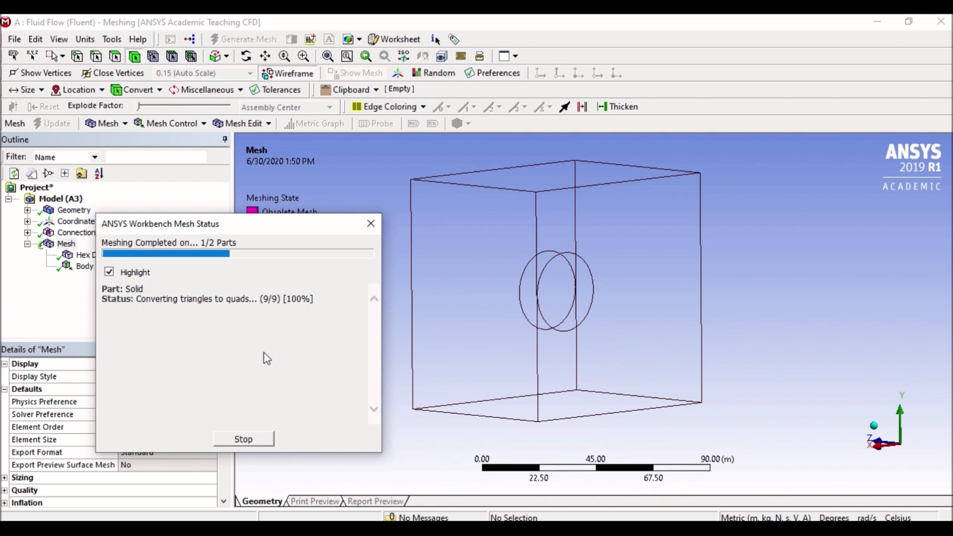
{"action": "mouse_move", "coordinate": [474, 346]}
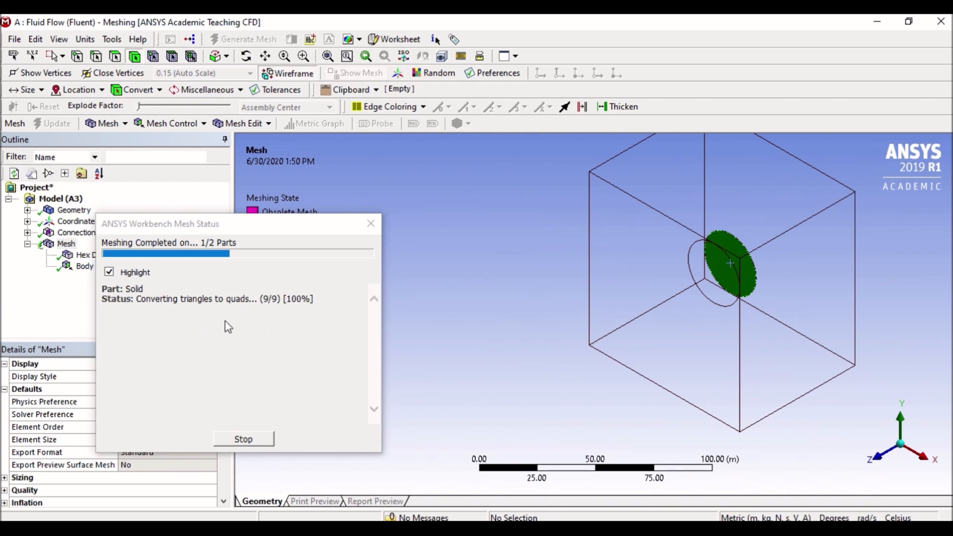
{"action": "mouse_move", "coordinate": [217, 322]}
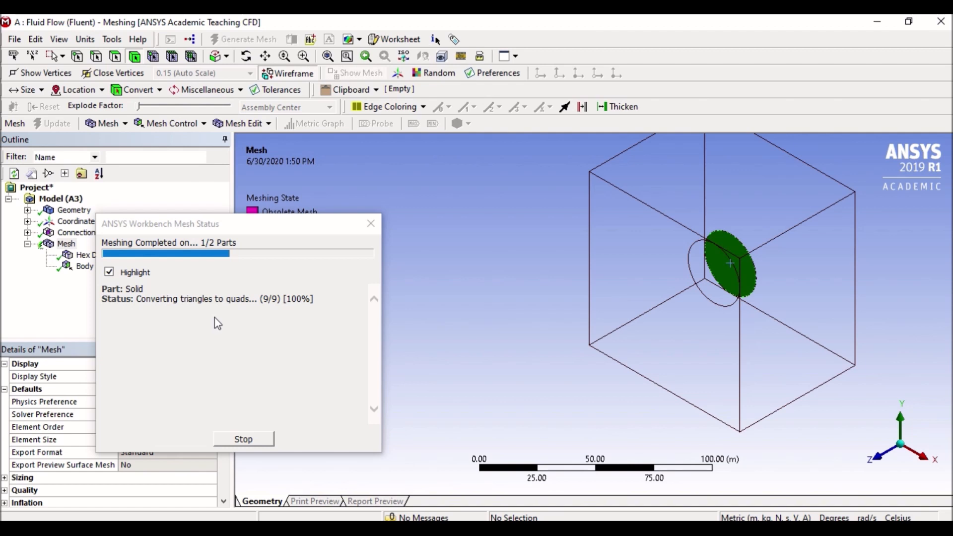
{"action": "mouse_move", "coordinate": [258, 444]}
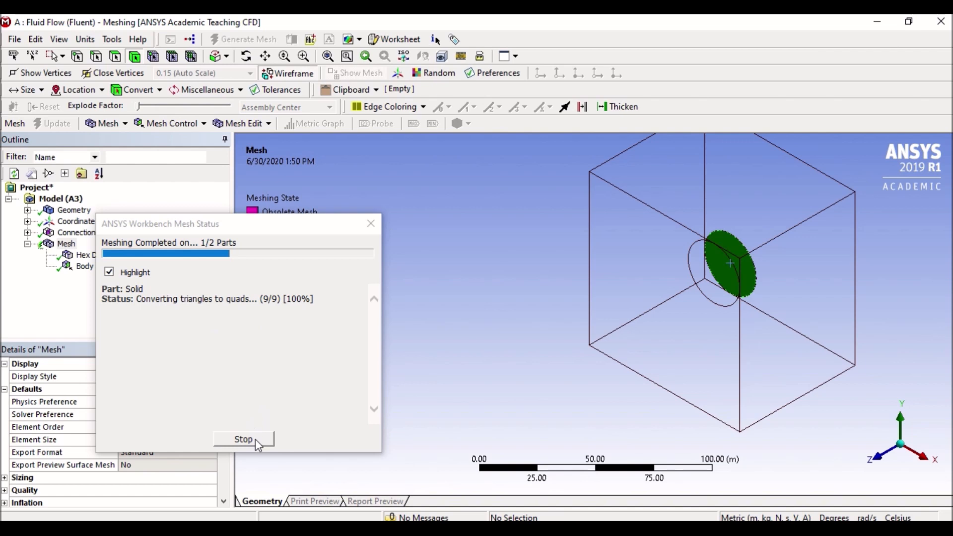
{"action": "mouse_move", "coordinate": [125, 317]}
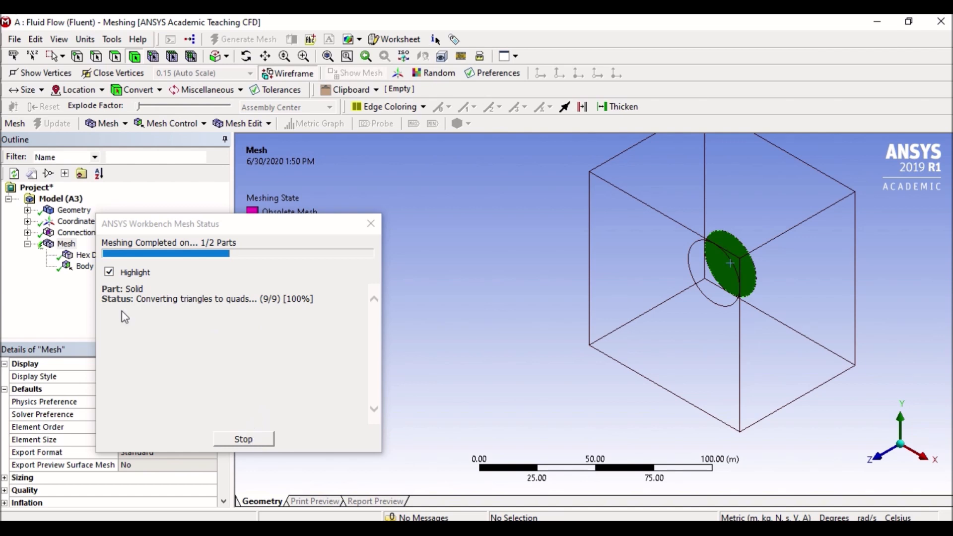
{"action": "mouse_move", "coordinate": [84, 322]}
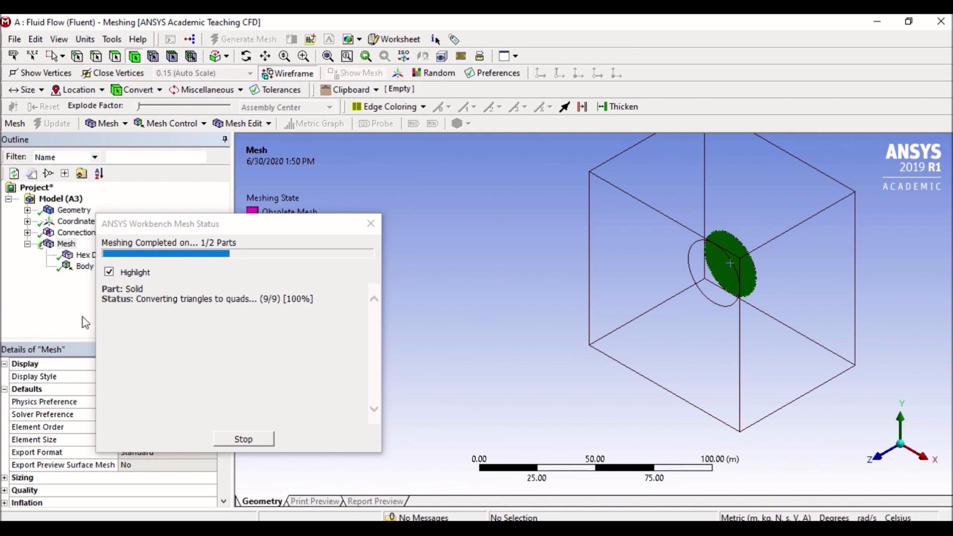
{"action": "mouse_move", "coordinate": [303, 316]}
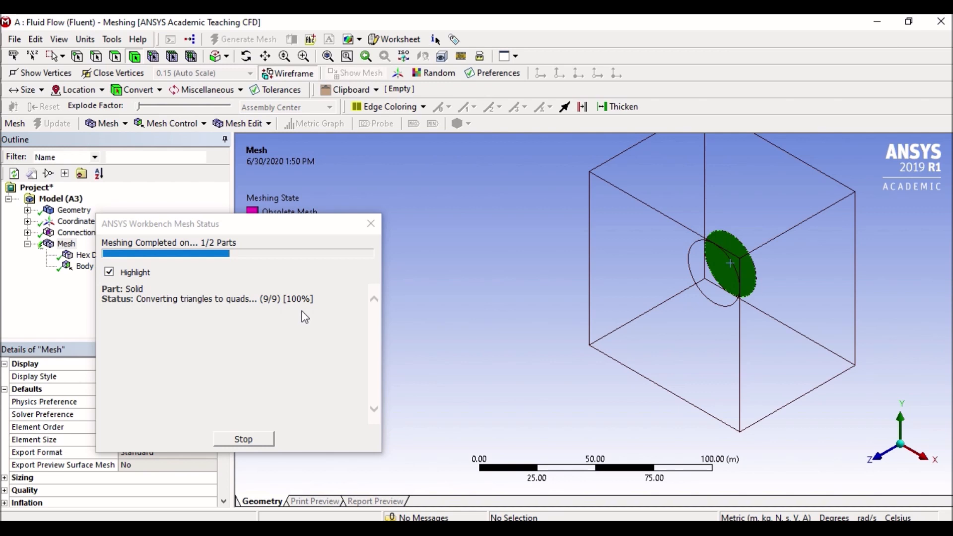
{"action": "mouse_move", "coordinate": [242, 319]}
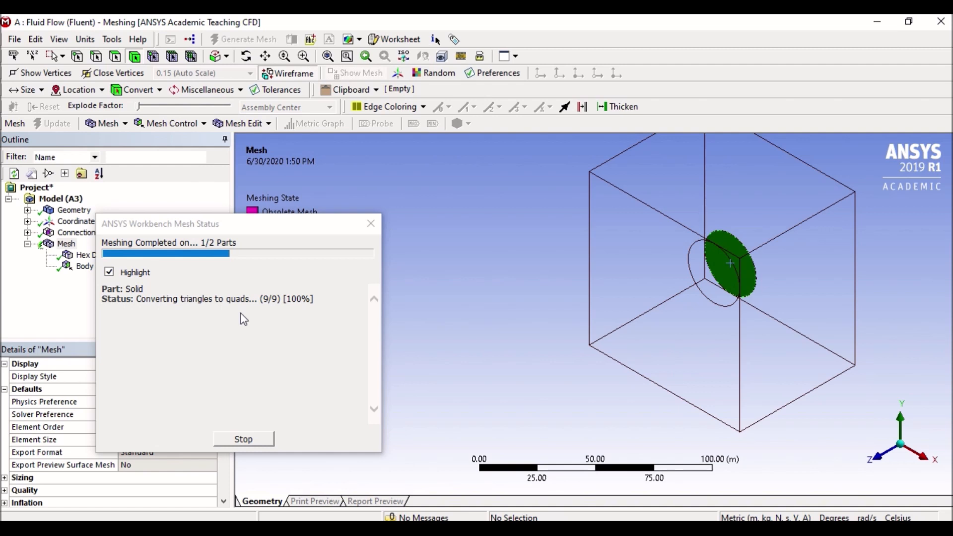
{"action": "mouse_move", "coordinate": [250, 346]}
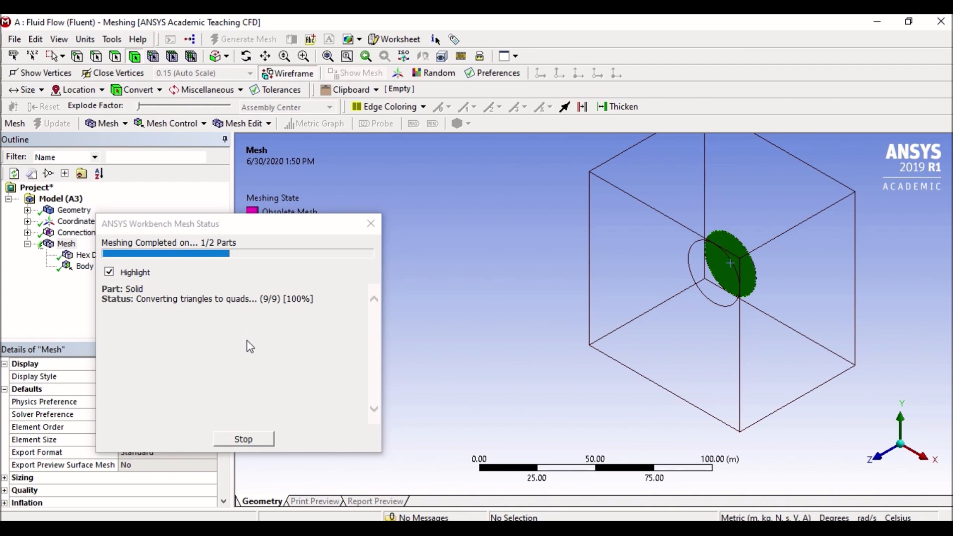
{"action": "mouse_move", "coordinate": [198, 310]}
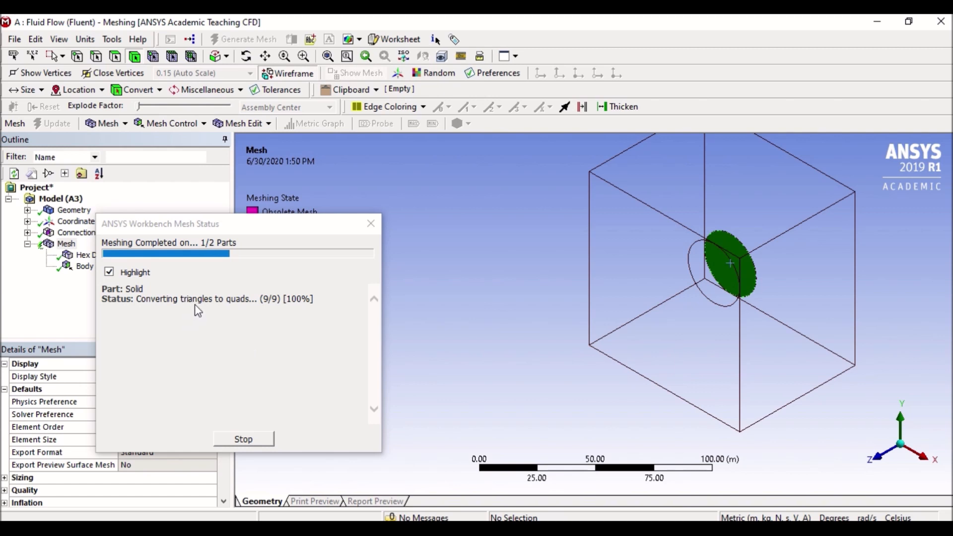
{"action": "mouse_move", "coordinate": [271, 312]}
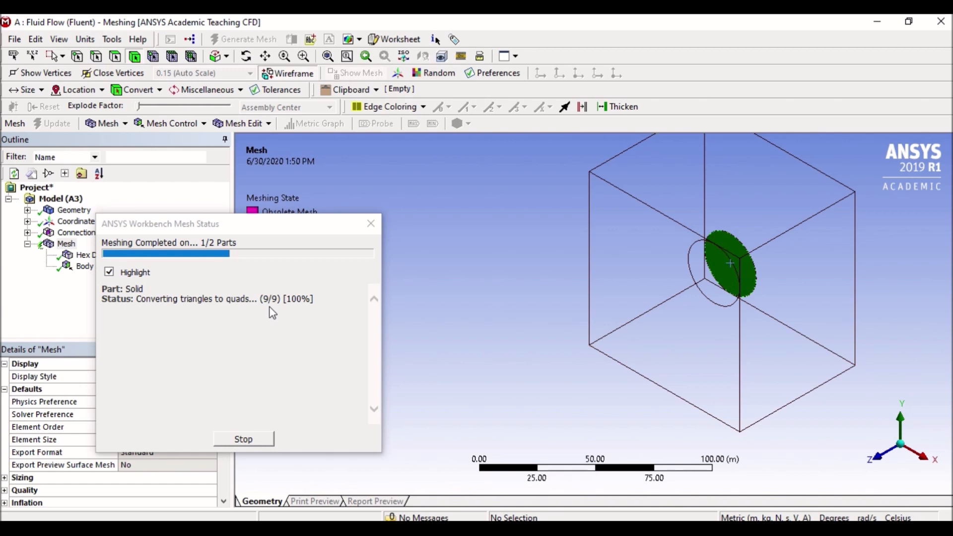
{"action": "mouse_move", "coordinate": [277, 315]}
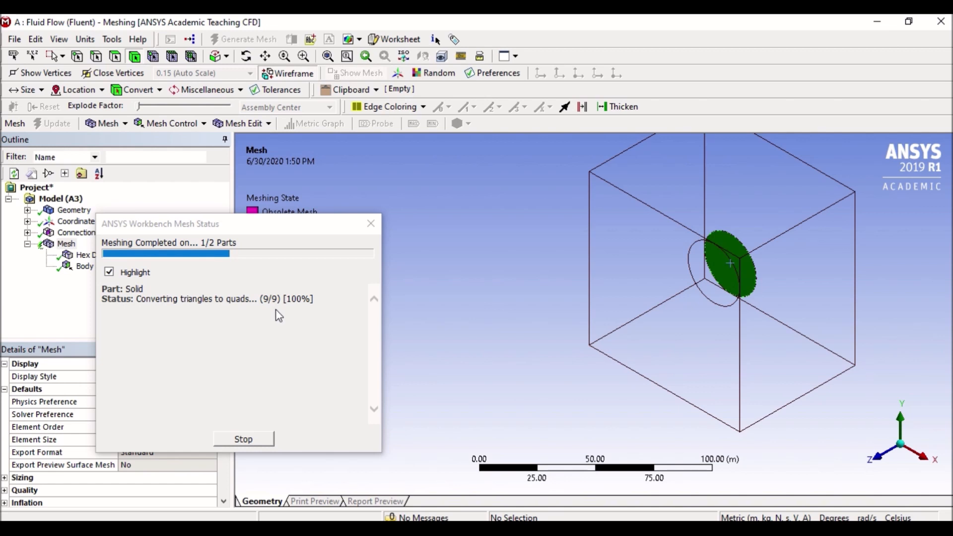
{"action": "mouse_move", "coordinate": [238, 322]}
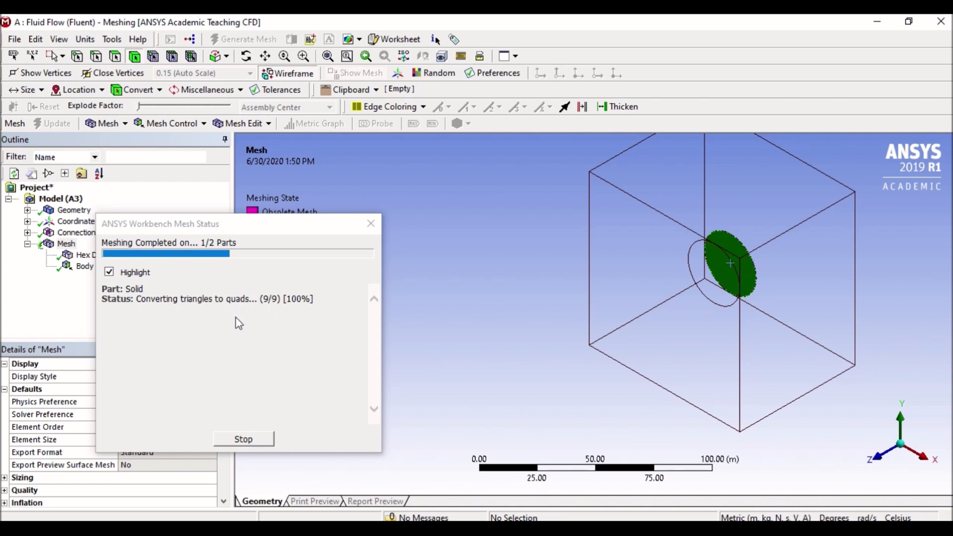
{"action": "mouse_move", "coordinate": [228, 339]}
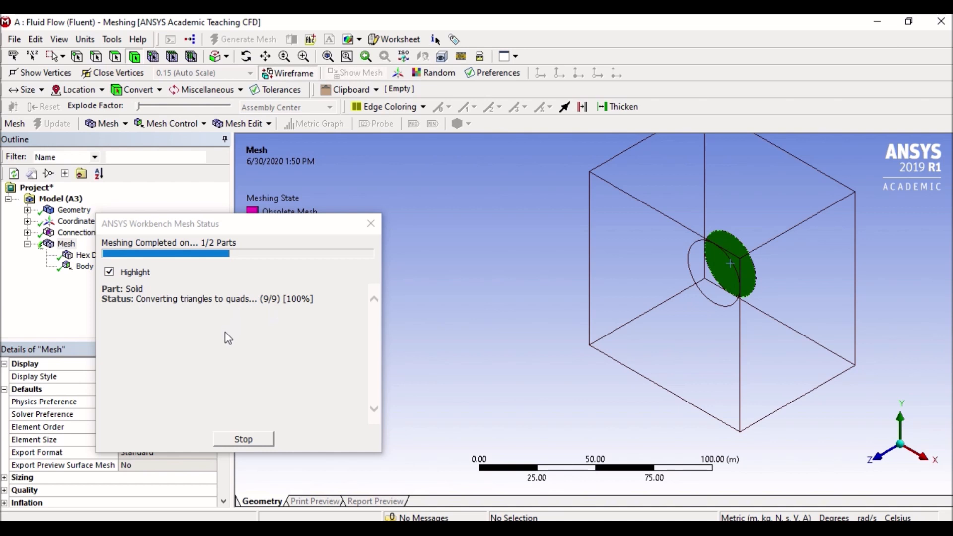
{"action": "mouse_move", "coordinate": [601, 333]}
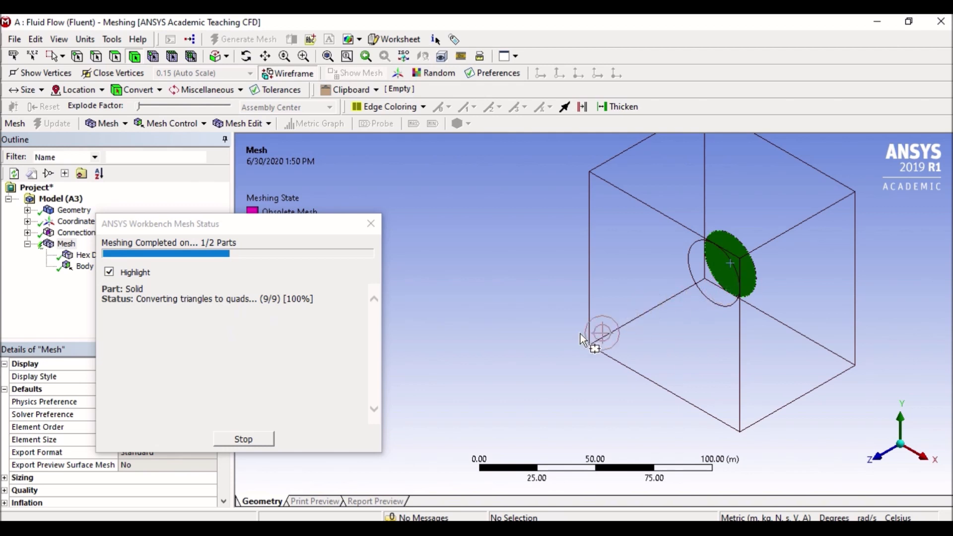
{"action": "mouse_move", "coordinate": [486, 346]}
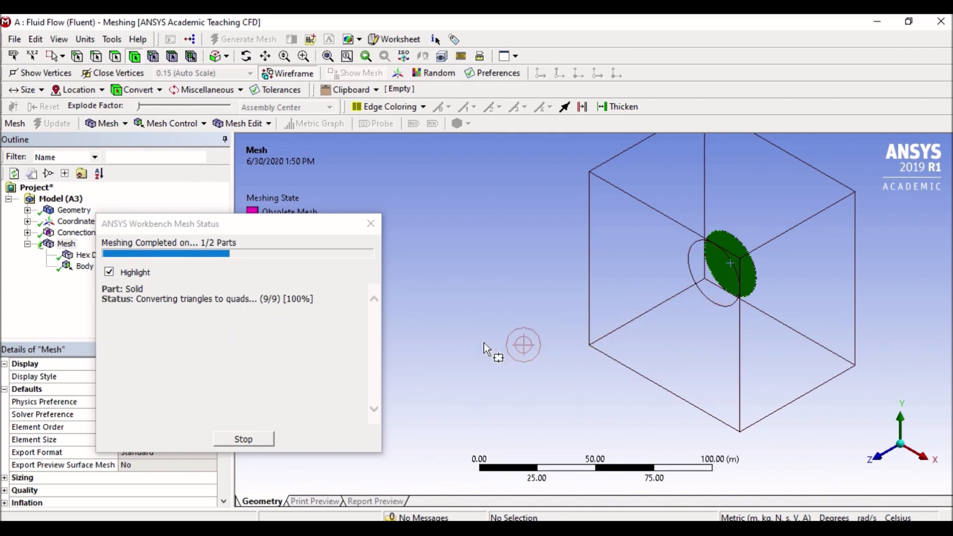
{"action": "mouse_move", "coordinate": [239, 322]}
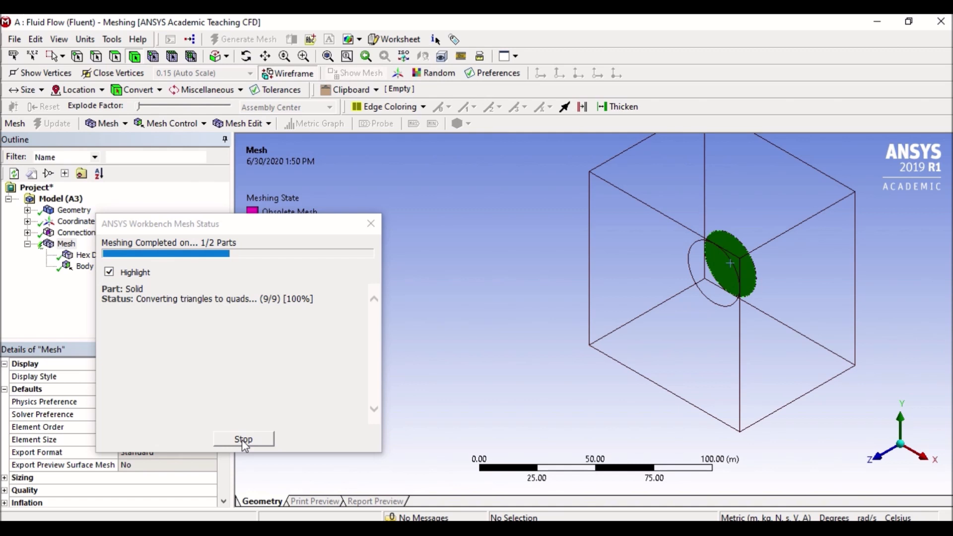
{"action": "mouse_move", "coordinate": [255, 376]}
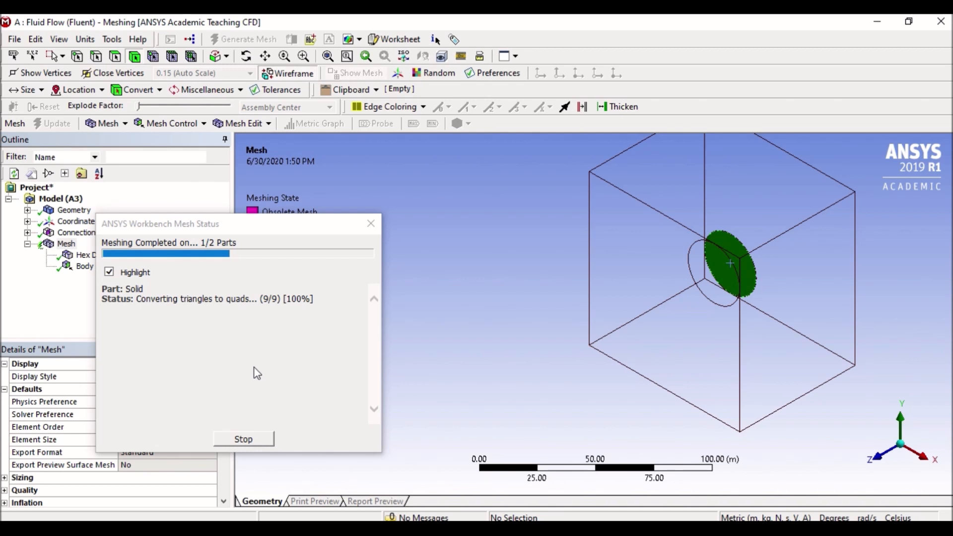
{"action": "mouse_move", "coordinate": [245, 347]}
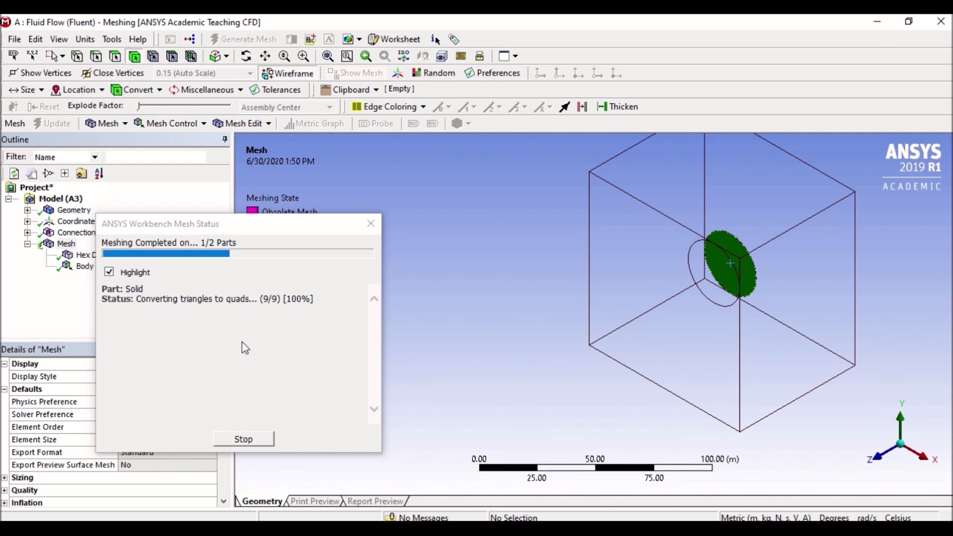
{"action": "mouse_move", "coordinate": [223, 336]}
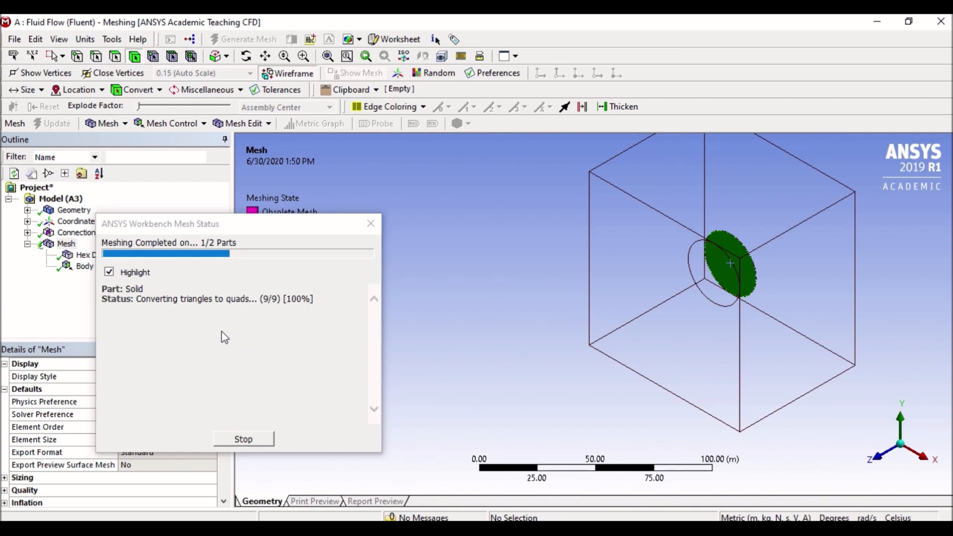
{"action": "mouse_move", "coordinate": [218, 391]}
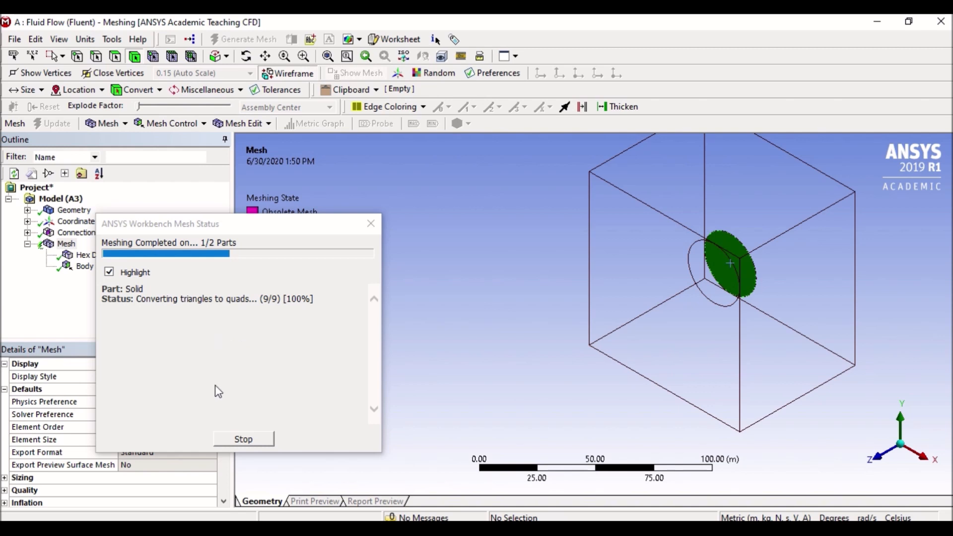
{"action": "mouse_move", "coordinate": [620, 208]}
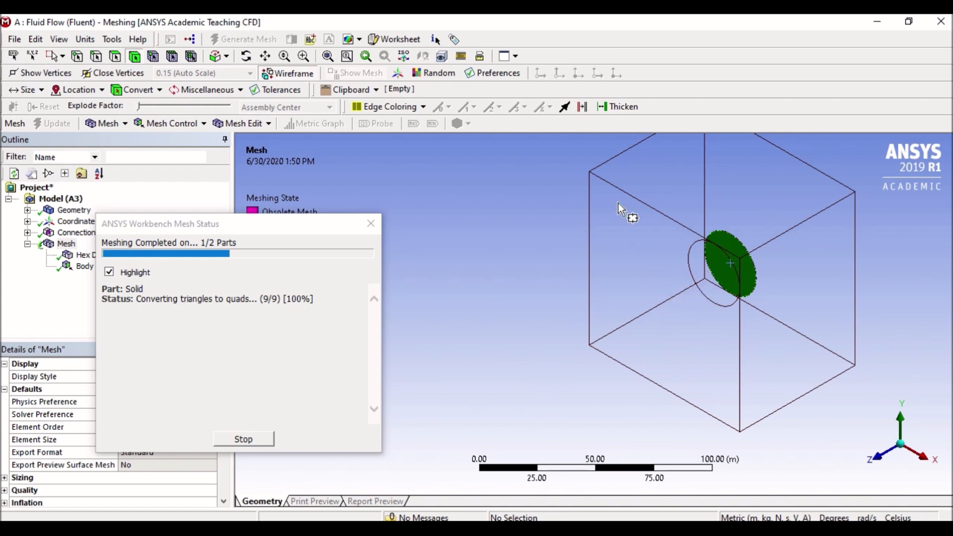
{"action": "mouse_move", "coordinate": [740, 327]}
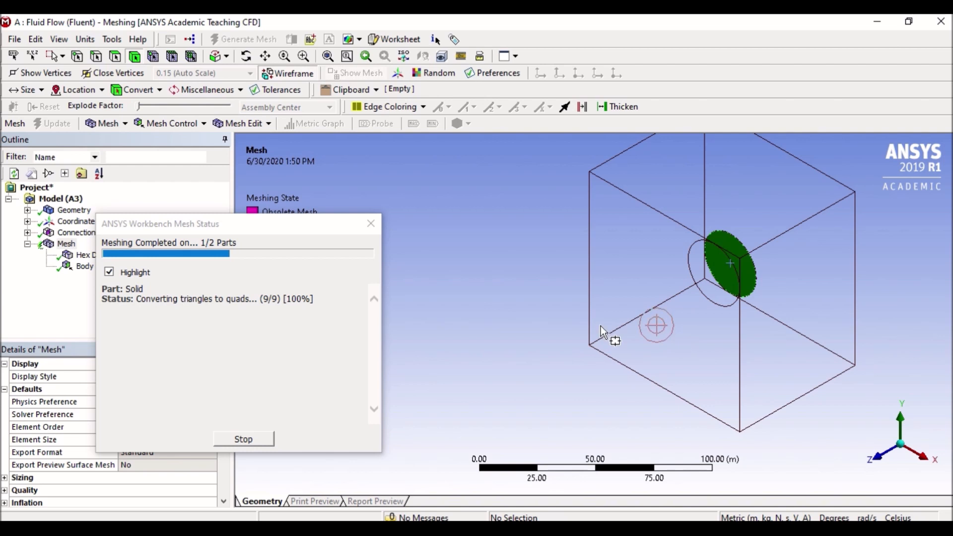
{"action": "mouse_move", "coordinate": [306, 417]}
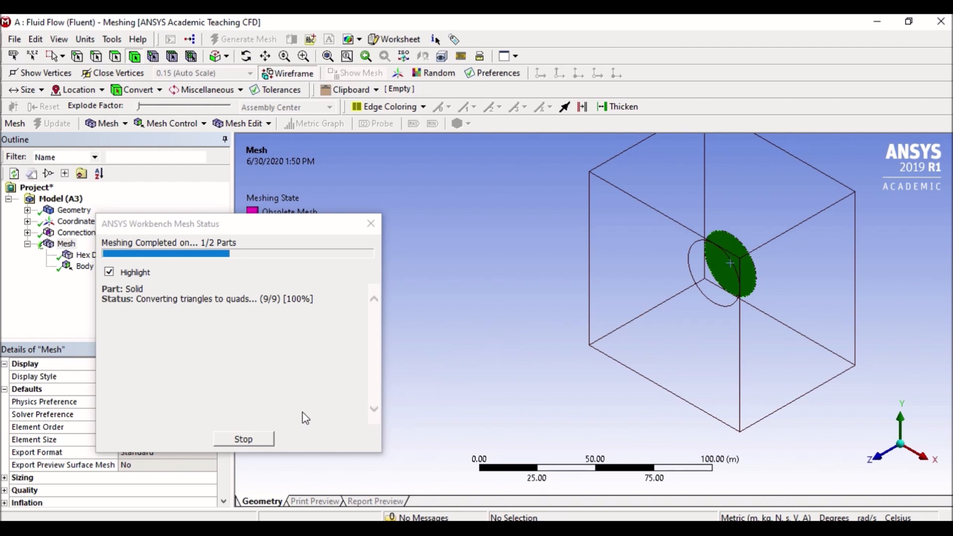
{"action": "mouse_move", "coordinate": [262, 442]}
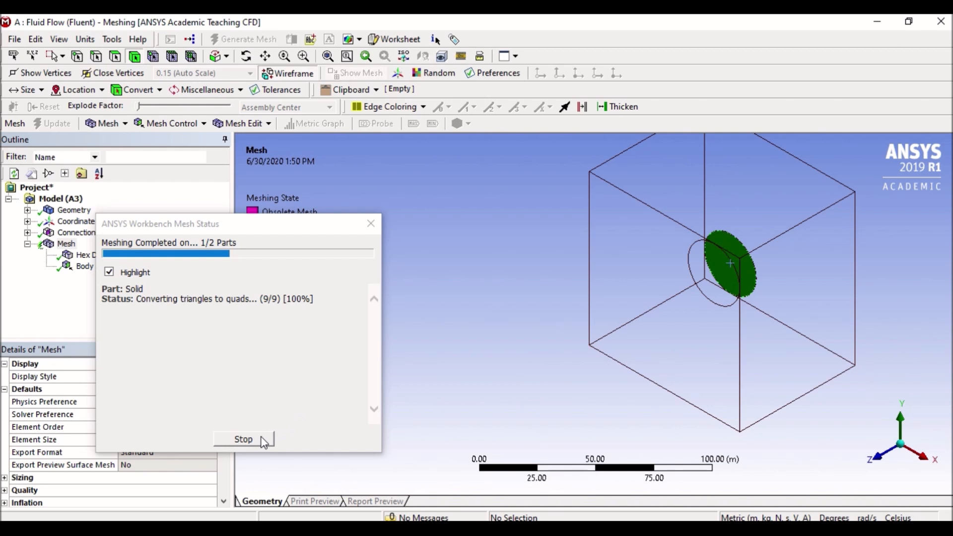
Step: Stop the stalled mesh generation from the ANSYS Workbench Mesh Status window
{"action": "left_click", "coordinate": [243, 438]}
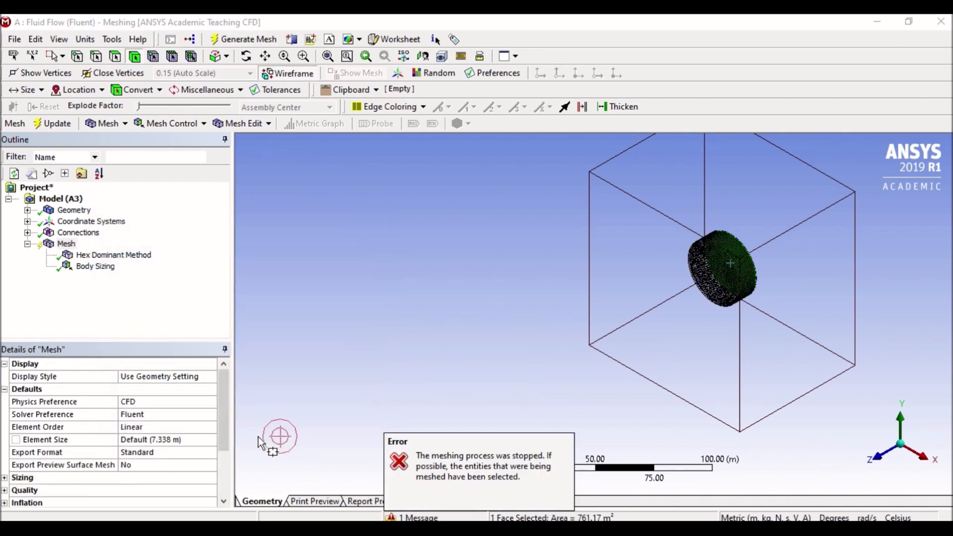
{"action": "mouse_move", "coordinate": [542, 467]}
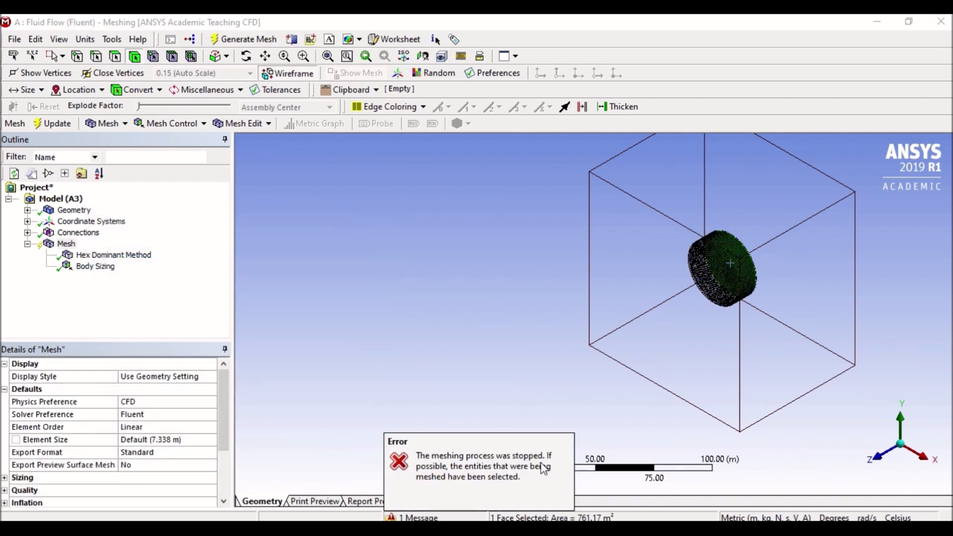
{"action": "mouse_move", "coordinate": [547, 303]}
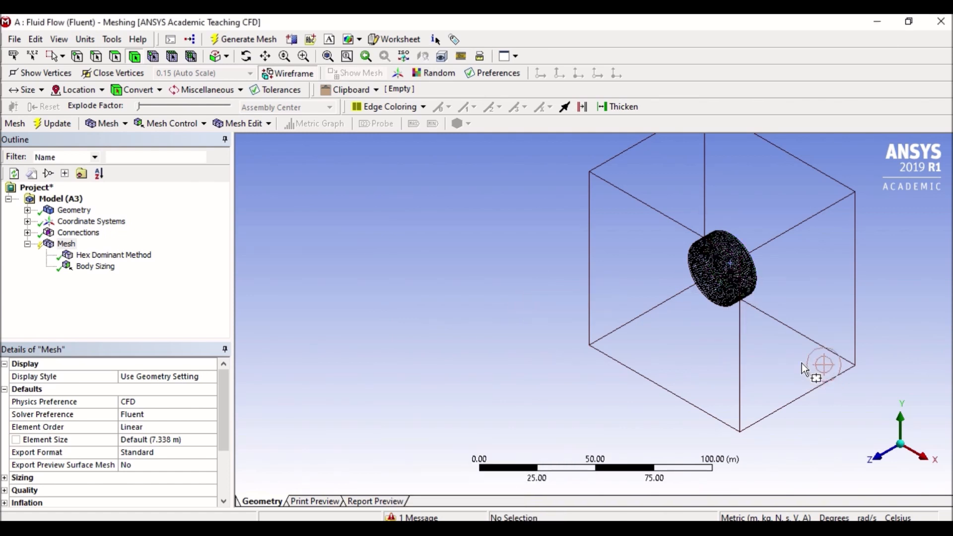
{"action": "mouse_move", "coordinate": [274, 61]}
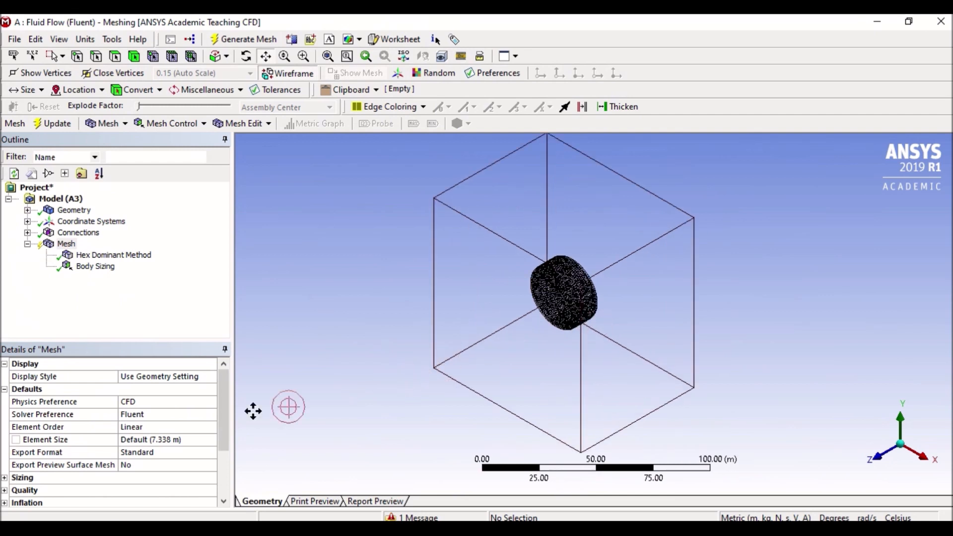
{"action": "mouse_move", "coordinate": [501, 338]}
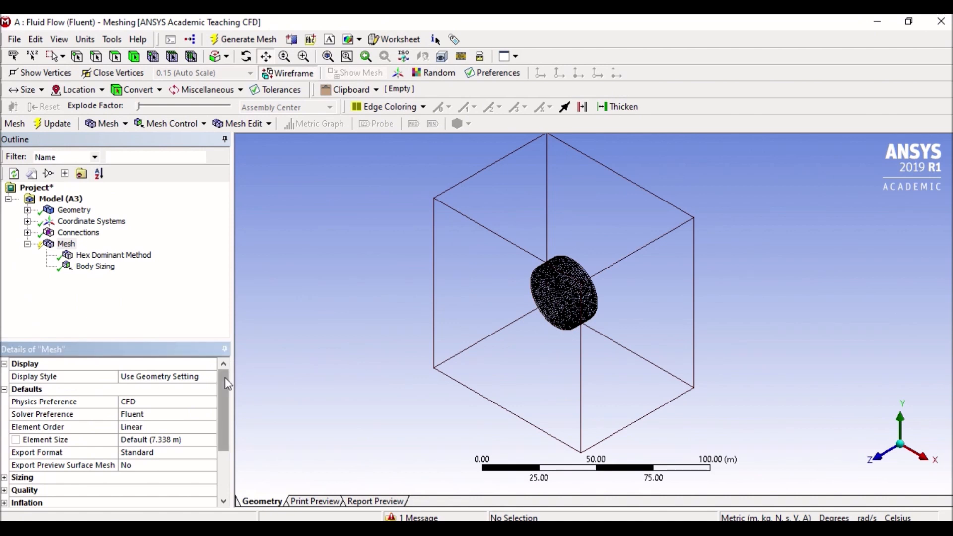
Step: Scroll the Details of "Mesh" panel to Statistics showing 10,971 nodes and 11,552 elements
{"action": "scroll", "scroll_direction": "down", "scroll_amount": 3}
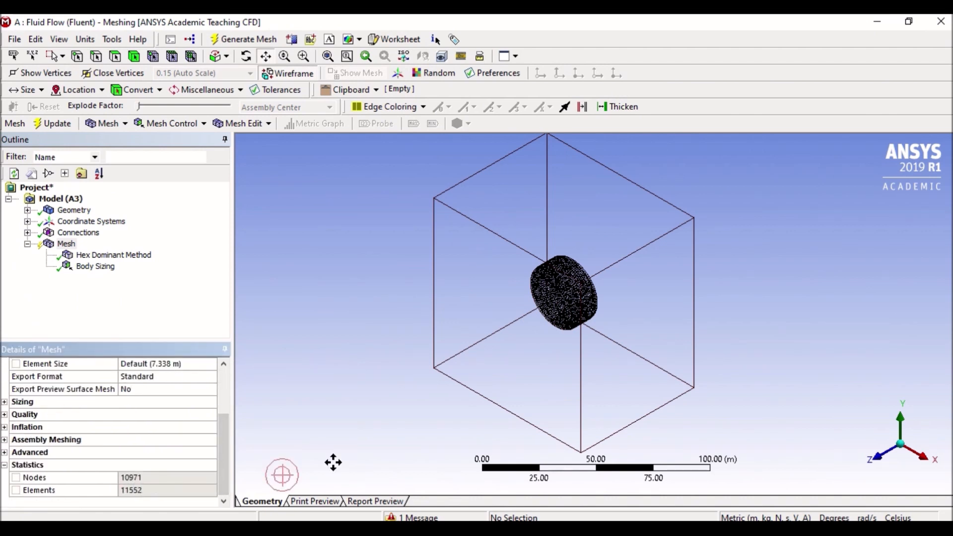
{"action": "mouse_move", "coordinate": [558, 307]}
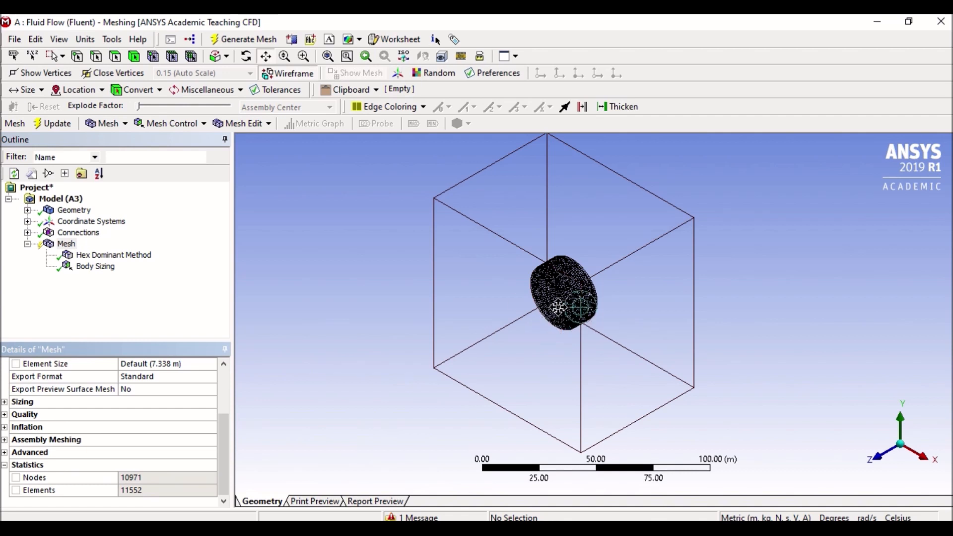
{"action": "mouse_move", "coordinate": [407, 313]}
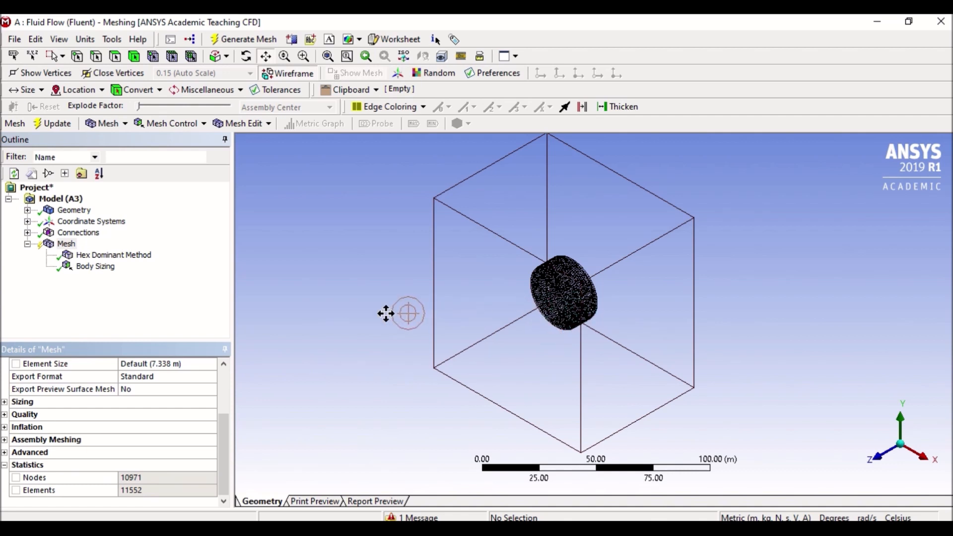
{"action": "mouse_move", "coordinate": [441, 207]}
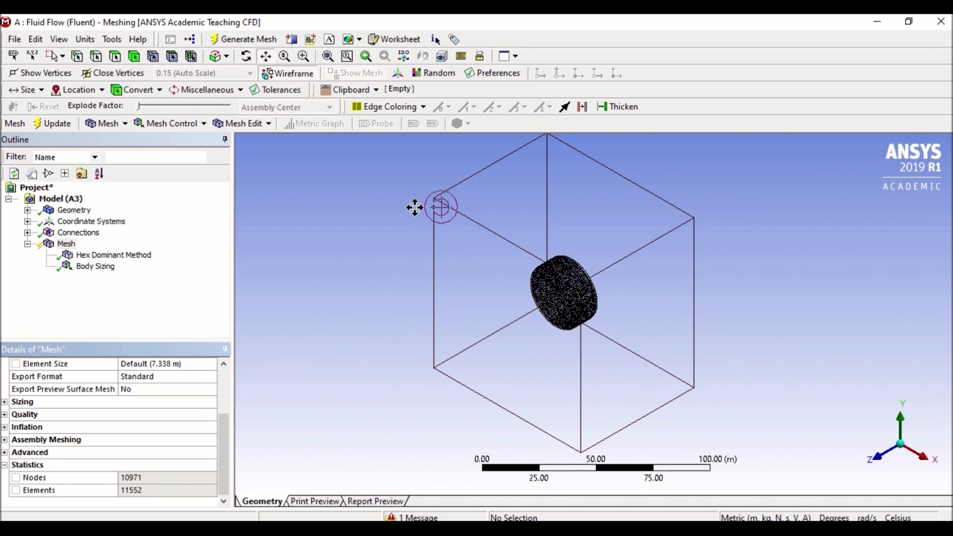
{"action": "mouse_move", "coordinate": [668, 268]}
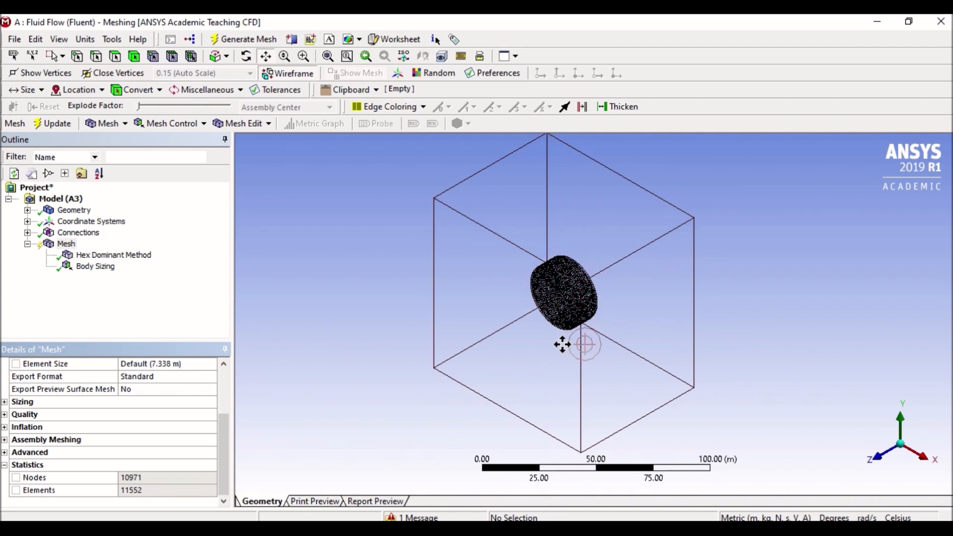
{"action": "mouse_move", "coordinate": [736, 366]}
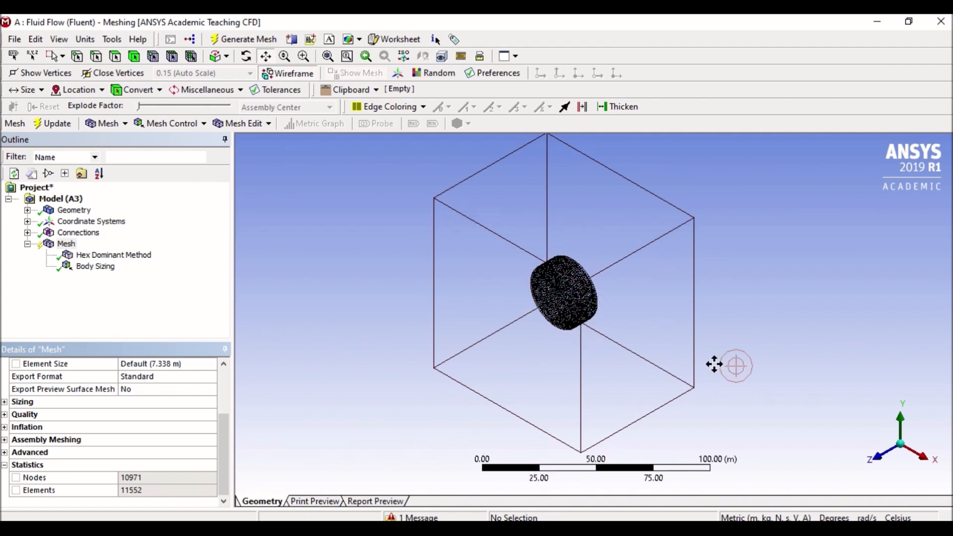
{"action": "mouse_move", "coordinate": [735, 337]}
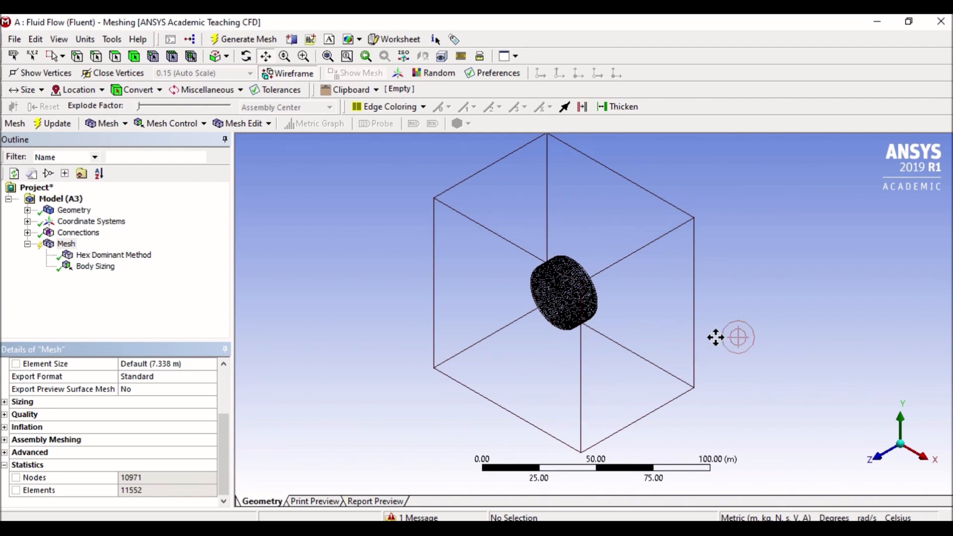
{"action": "mouse_move", "coordinate": [899, 459]}
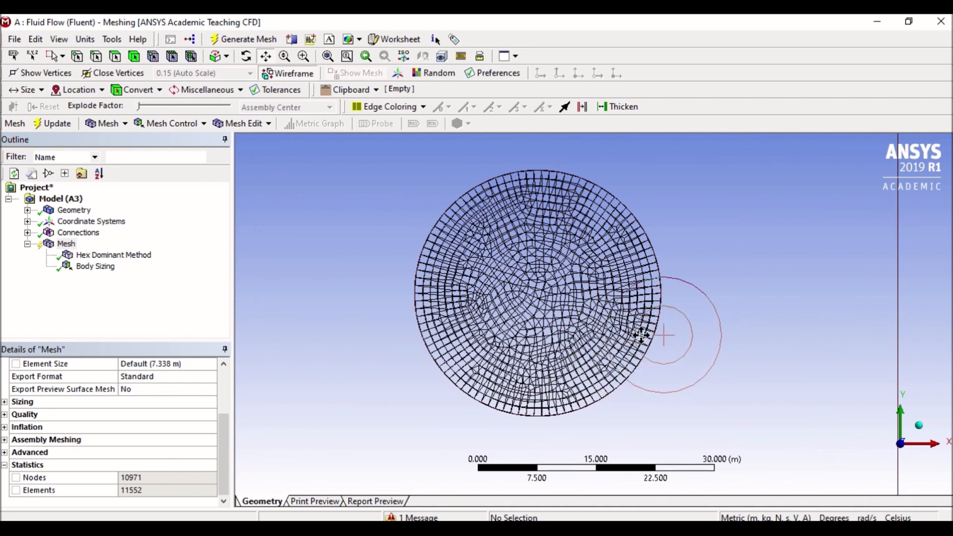
Step: Zoom out along the cylinder axis to frame the whole square box
{"action": "scroll", "scroll_direction": "down", "scroll_amount": 3}
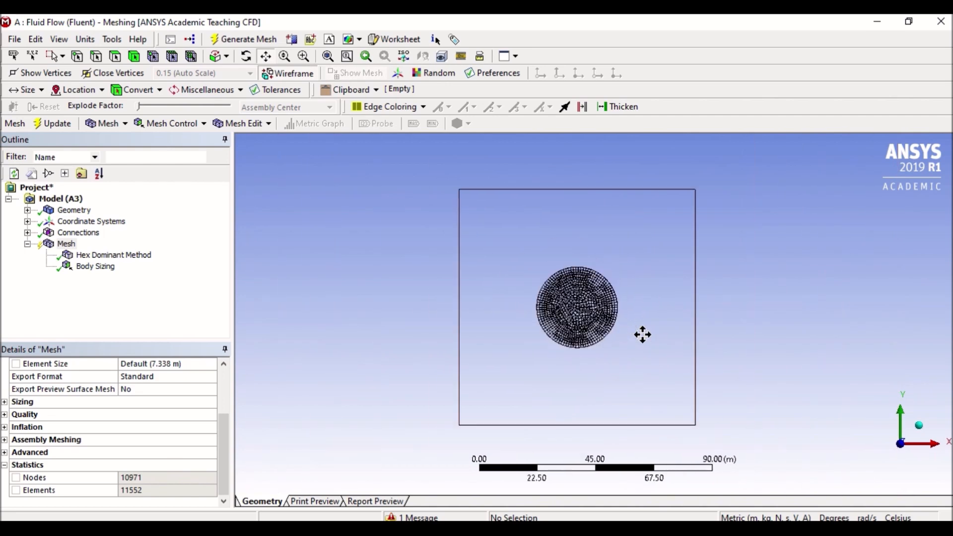